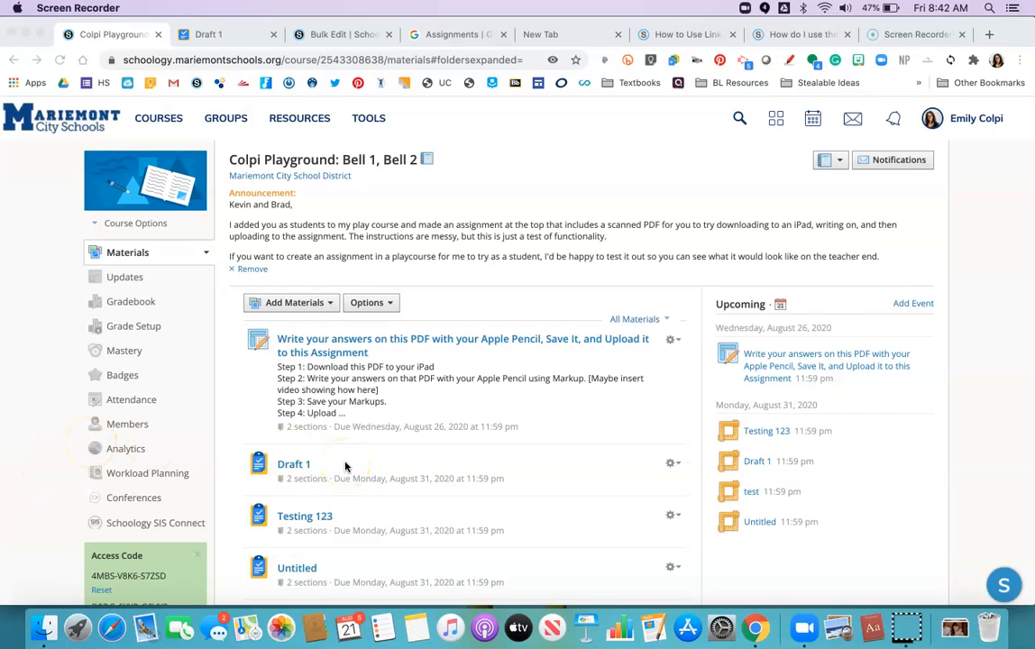
View the Google for Education Assignments overview page in its browser tab.
{"action": "left_click", "coordinate": [455, 34]}
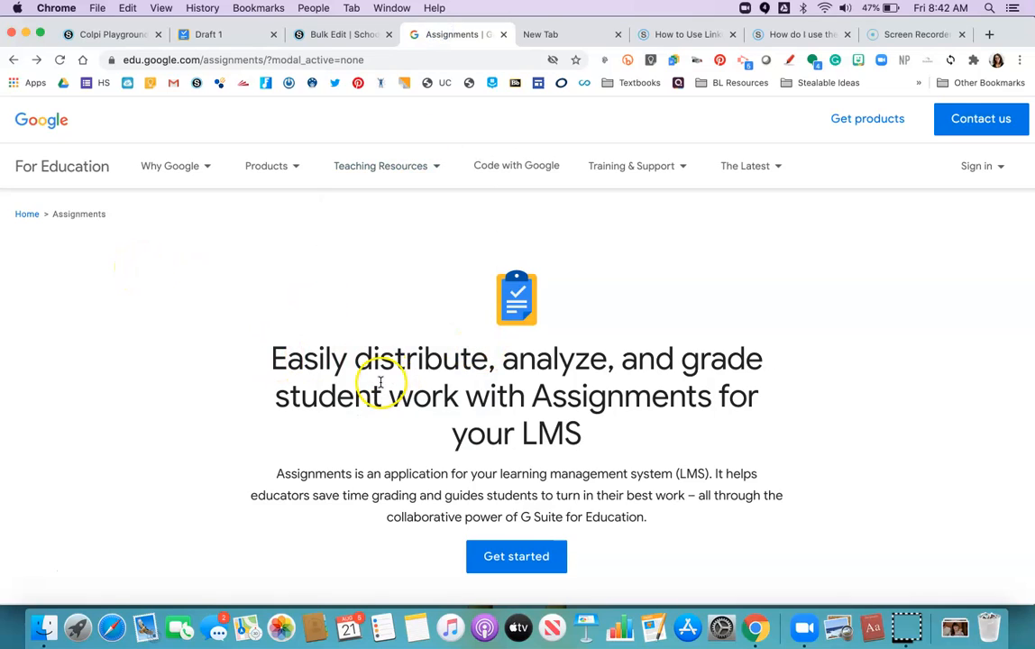
{"action": "mouse_move", "coordinate": [426, 556]}
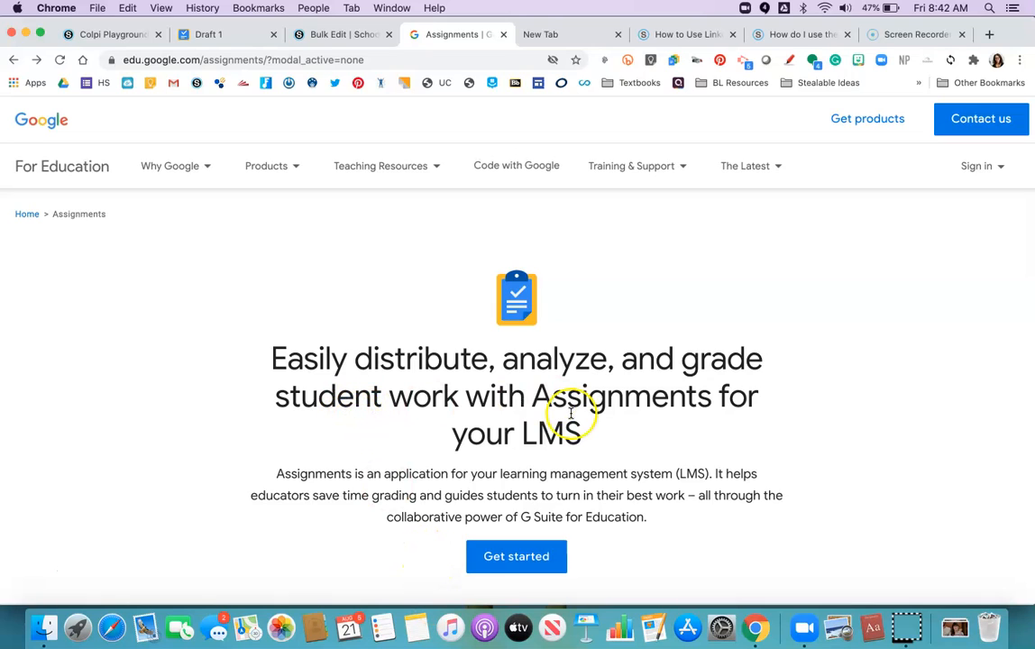
{"action": "mouse_move", "coordinate": [613, 438]}
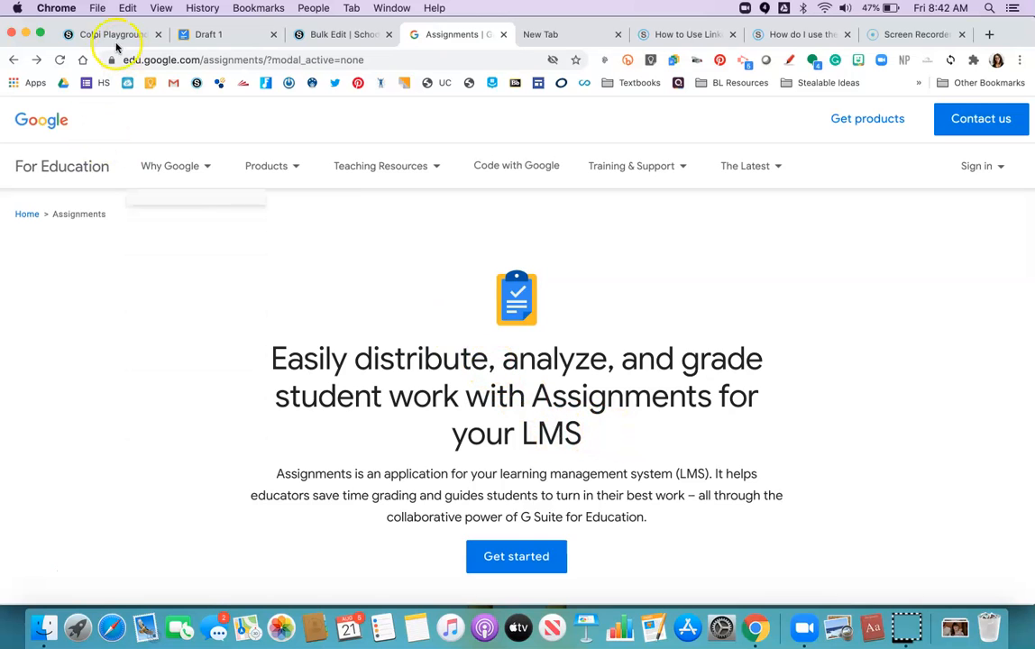
Return to the Schoology course and launch the App Center from the apps list.
{"action": "left_click", "coordinate": [109, 34]}
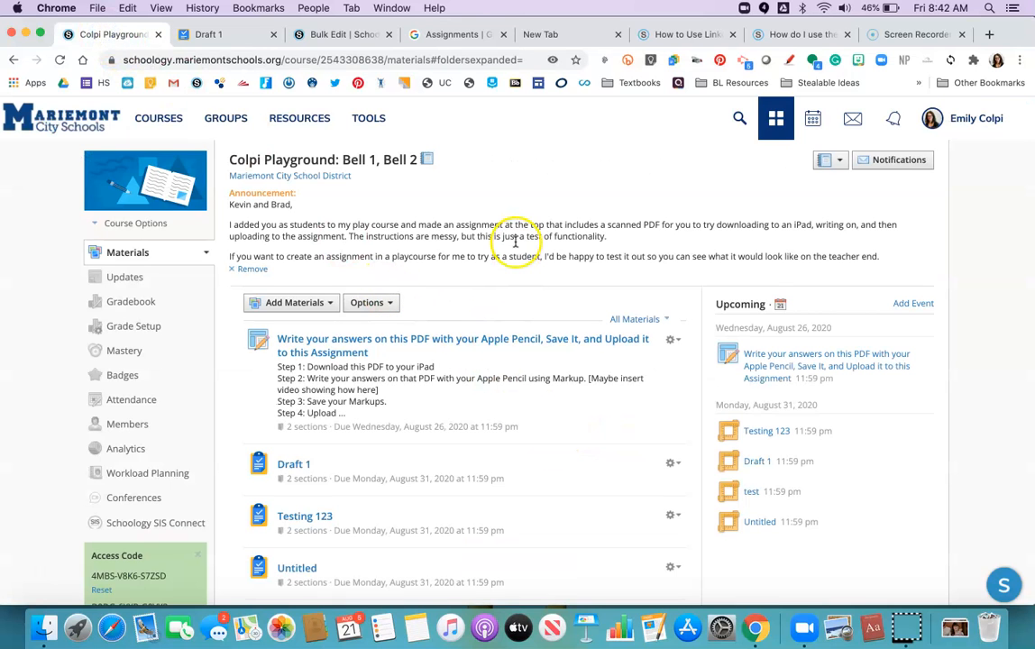
{"action": "mouse_move", "coordinate": [630, 245]}
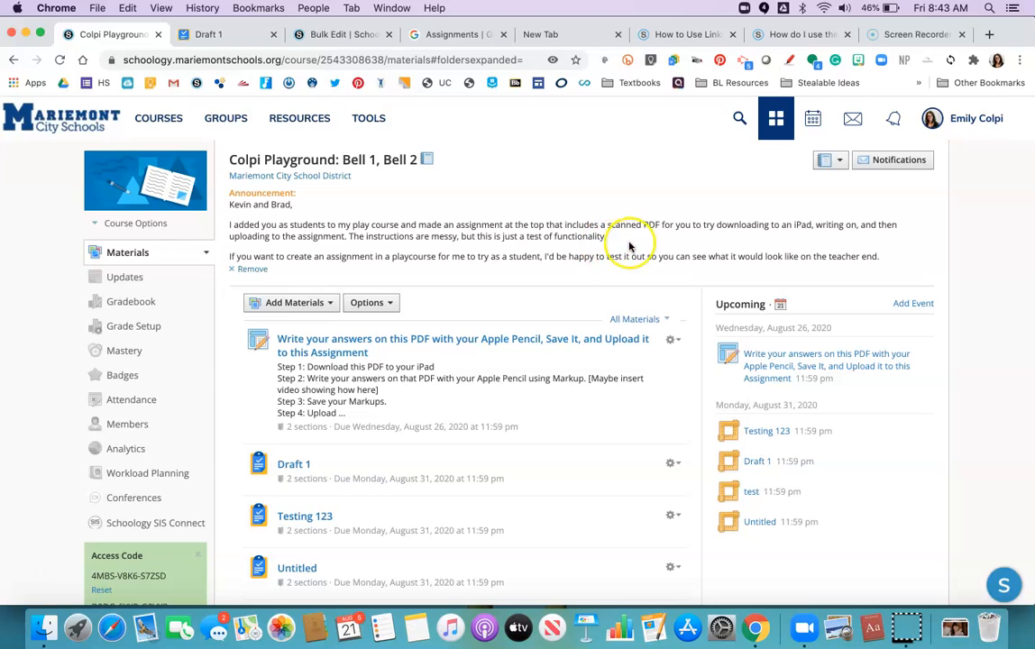
{"action": "mouse_move", "coordinate": [732, 173]}
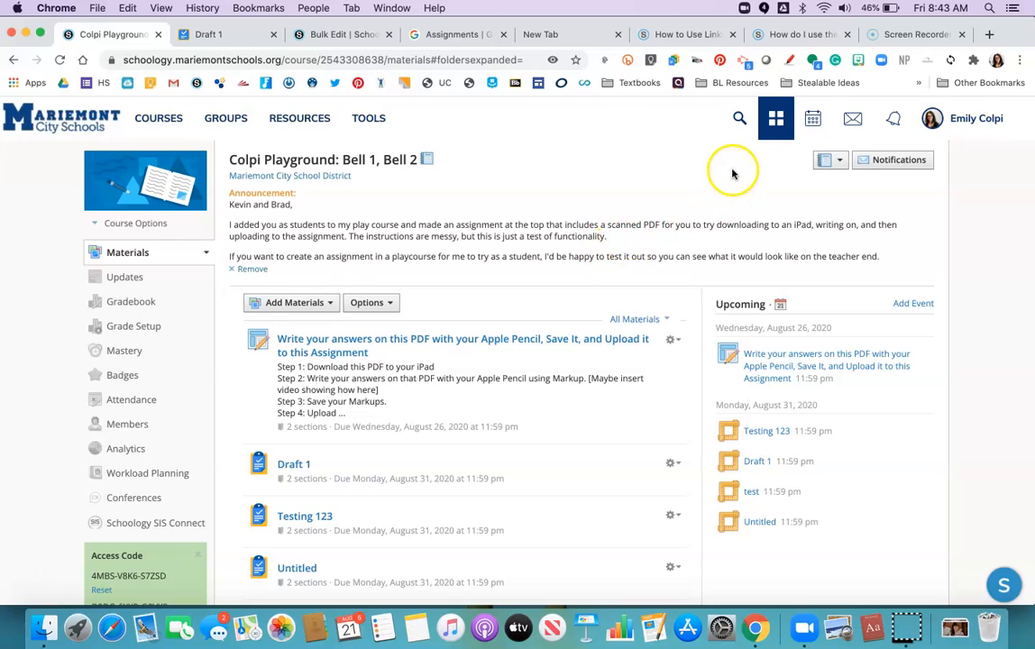
{"action": "left_click", "coordinate": [775, 119]}
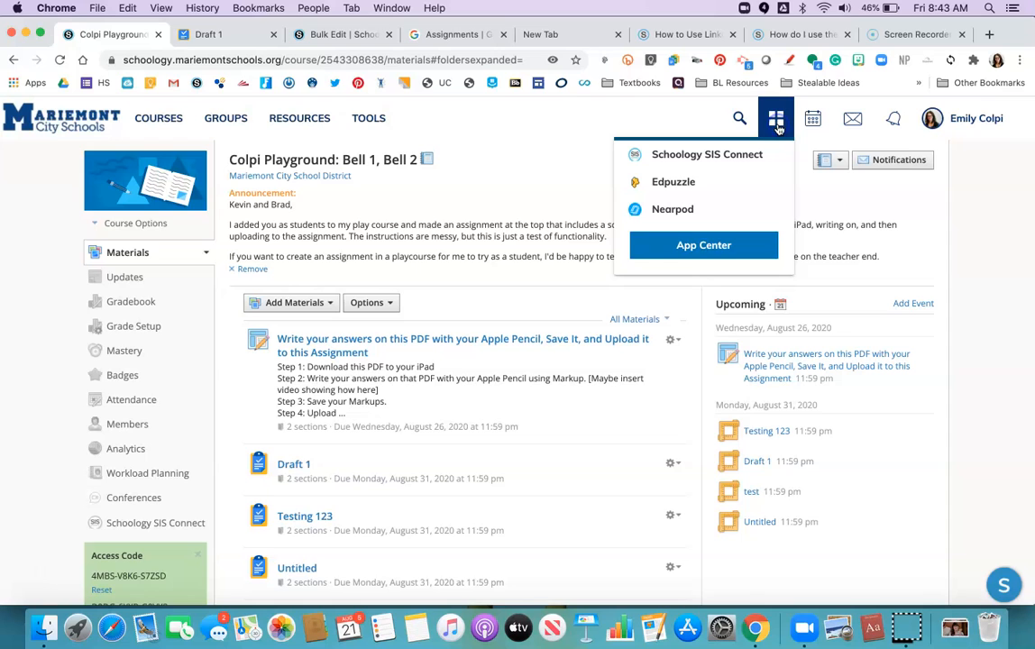
{"action": "left_click", "coordinate": [703, 245]}
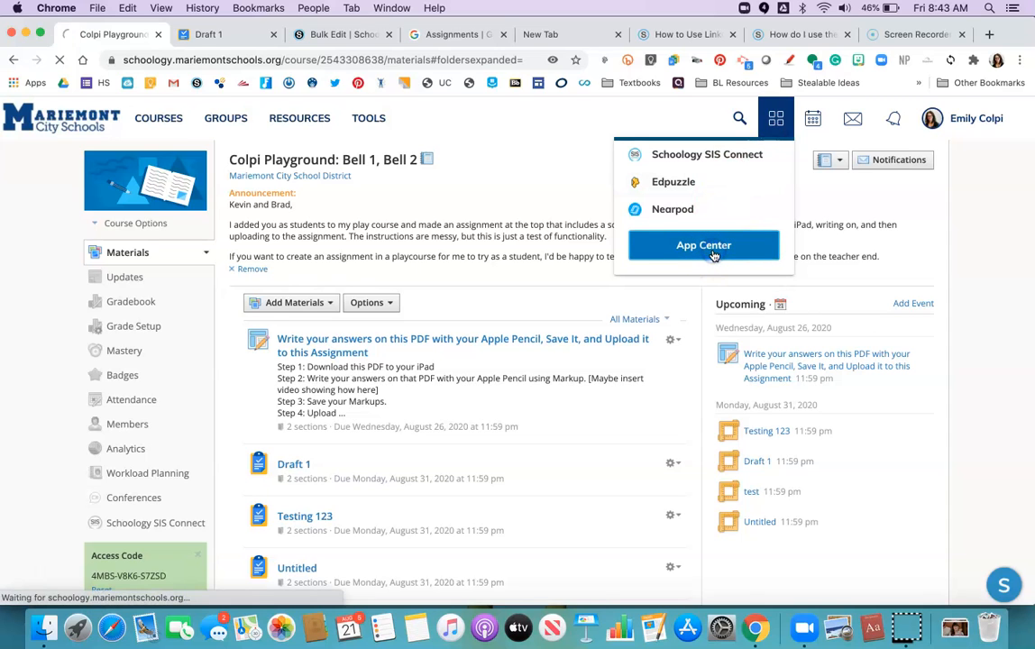
Browse the App Center's Google Assignments listing, then return to the course materials page.
{"action": "left_click", "coordinate": [703, 245]}
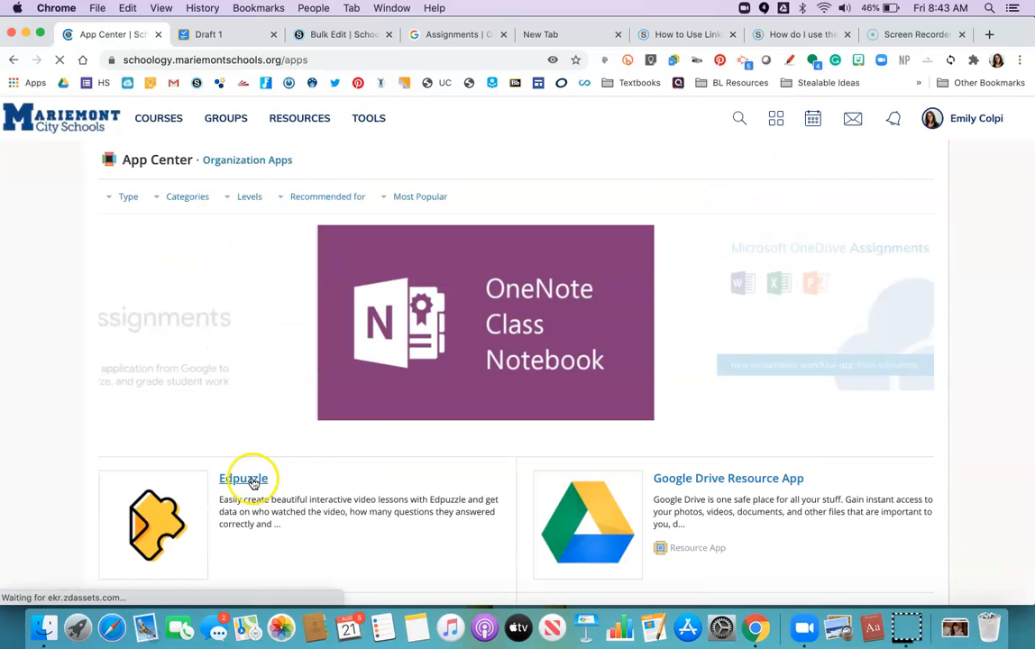
{"action": "scroll", "scroll_direction": "down", "scroll_amount": 3}
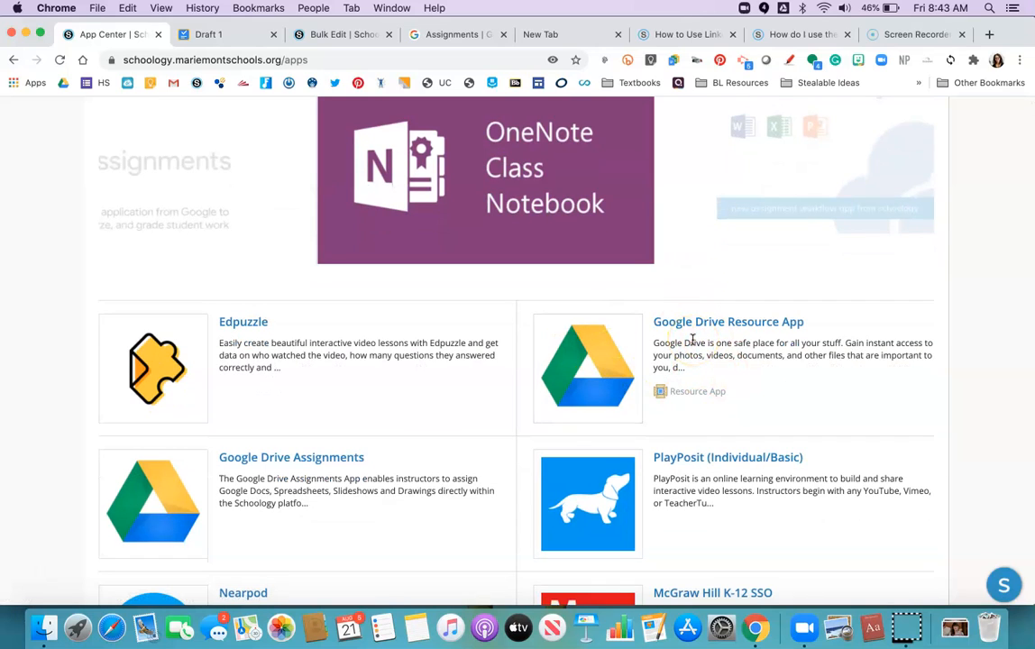
{"action": "mouse_move", "coordinate": [202, 550]}
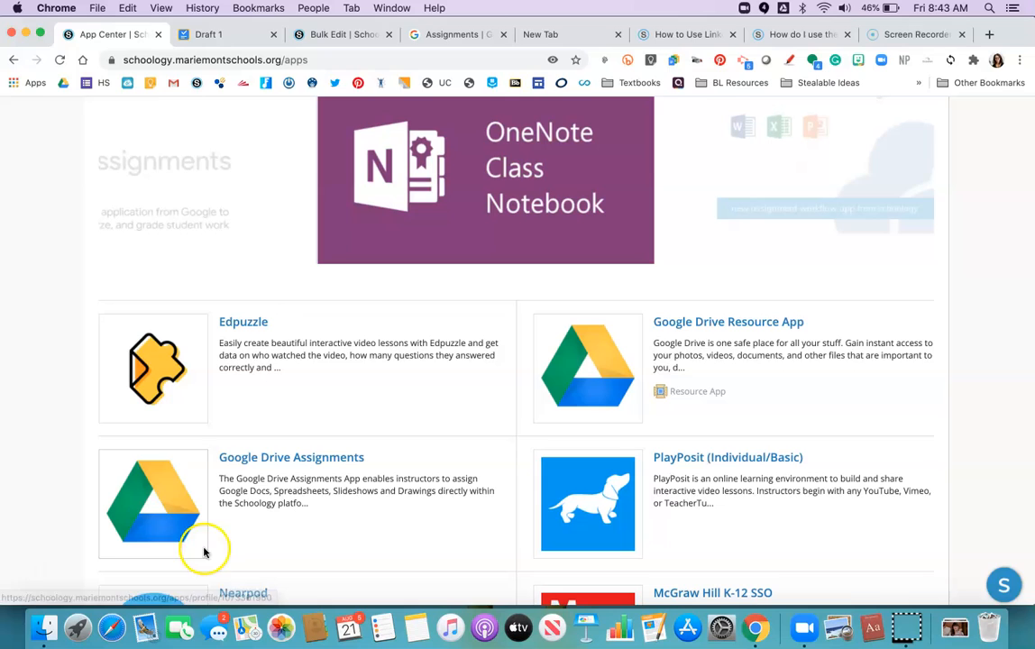
{"action": "mouse_move", "coordinate": [319, 566]}
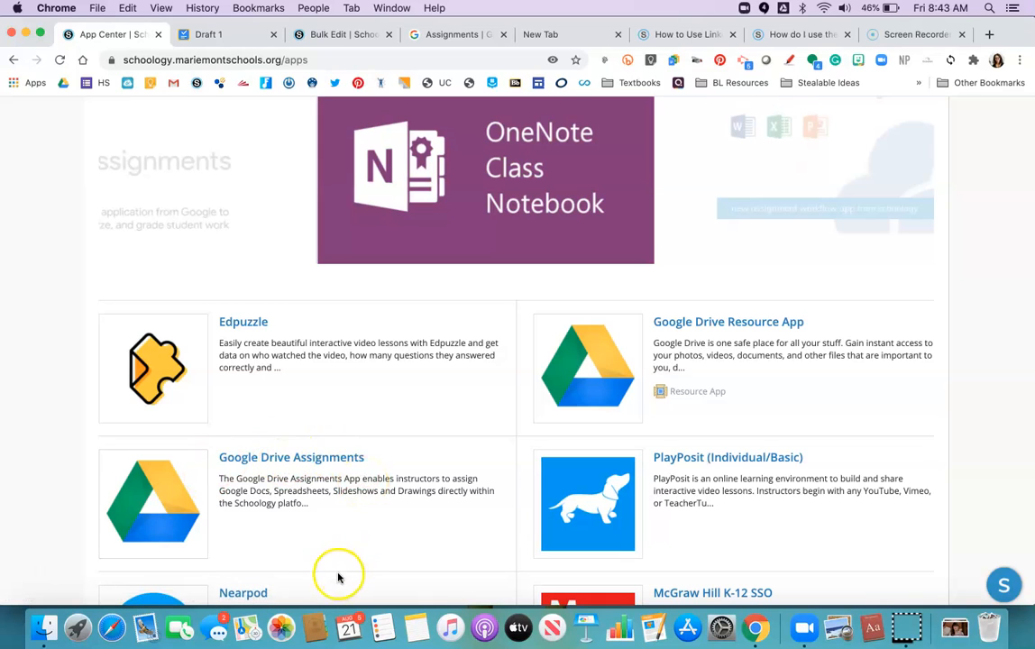
{"action": "scroll", "scroll_direction": "down", "scroll_amount": 3}
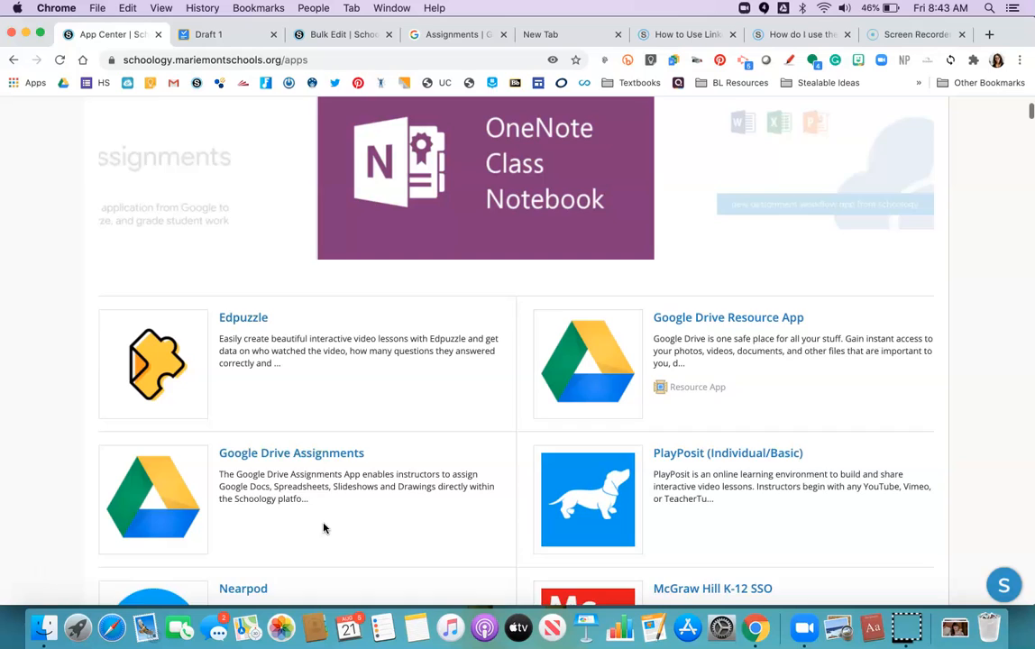
{"action": "scroll", "scroll_direction": "down", "scroll_amount": 3}
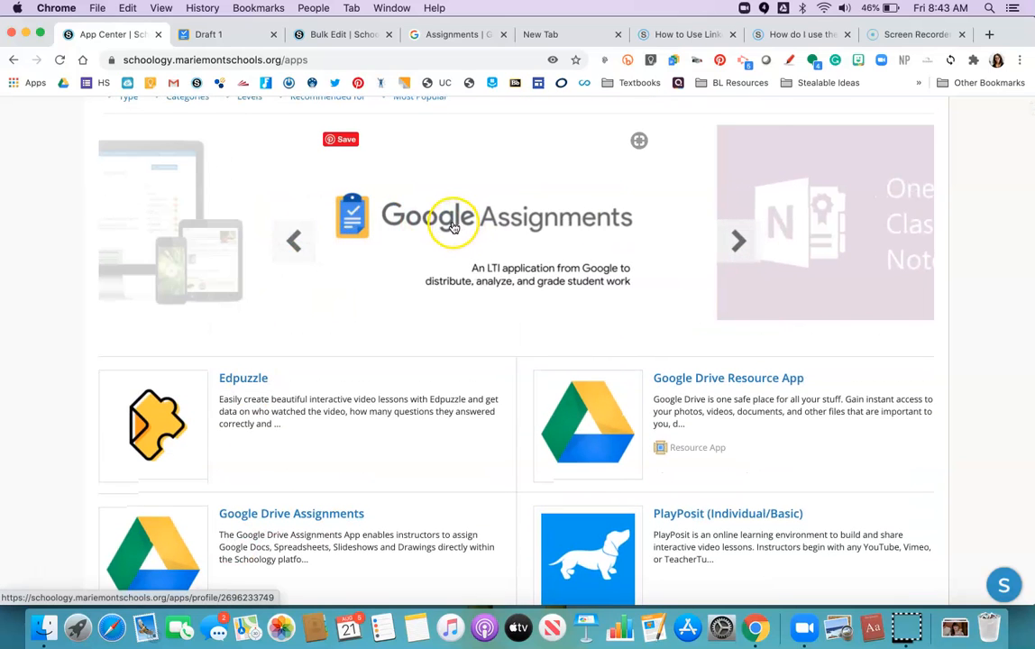
{"action": "mouse_move", "coordinate": [483, 242]}
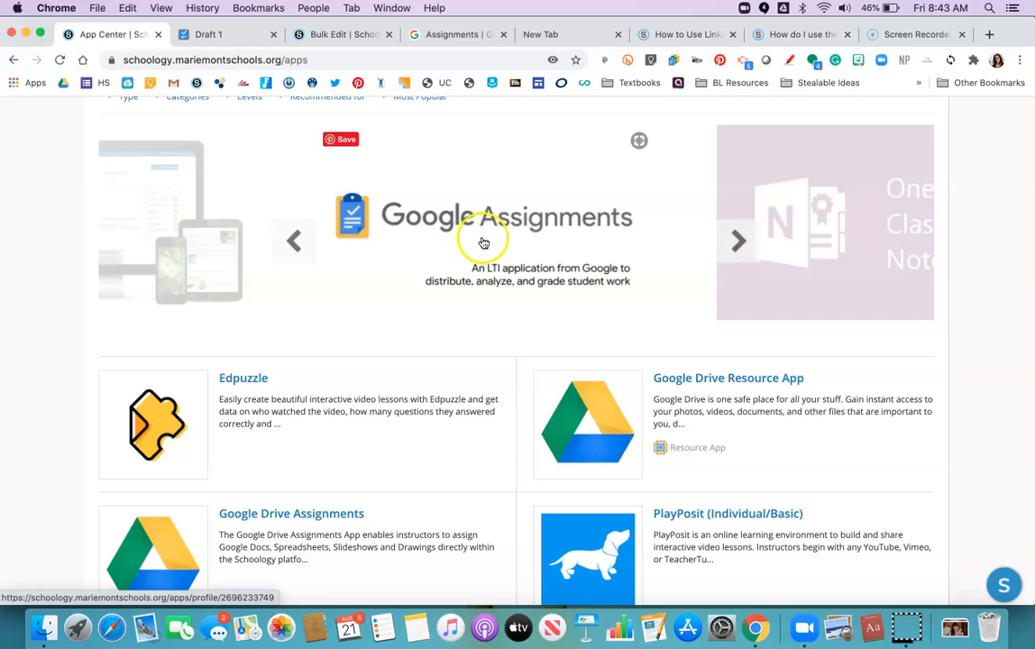
{"action": "mouse_move", "coordinate": [505, 238]}
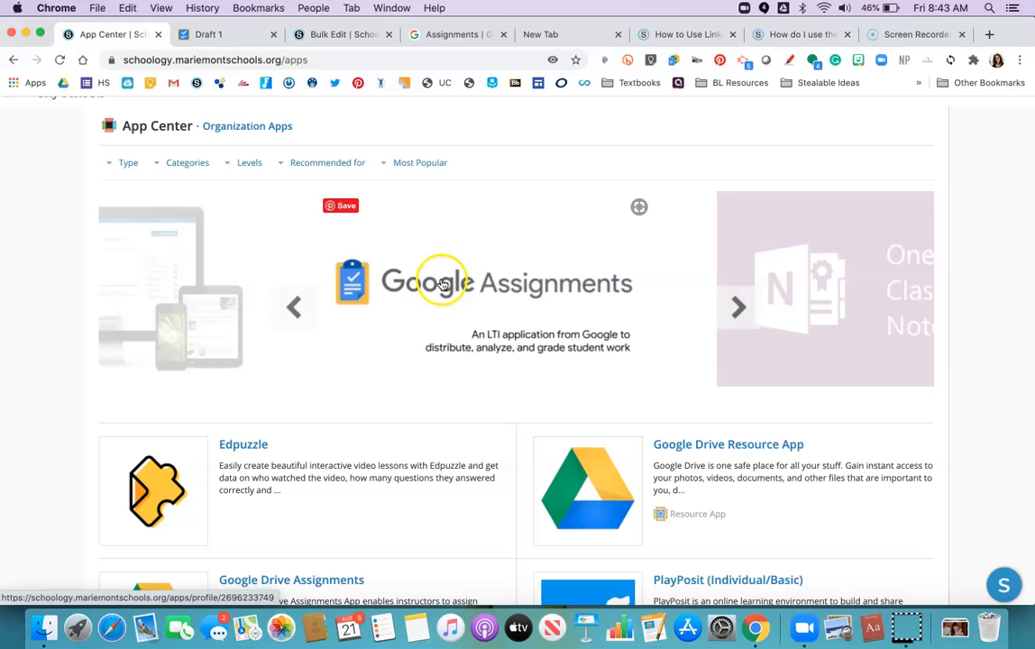
{"action": "mouse_move", "coordinate": [483, 274]}
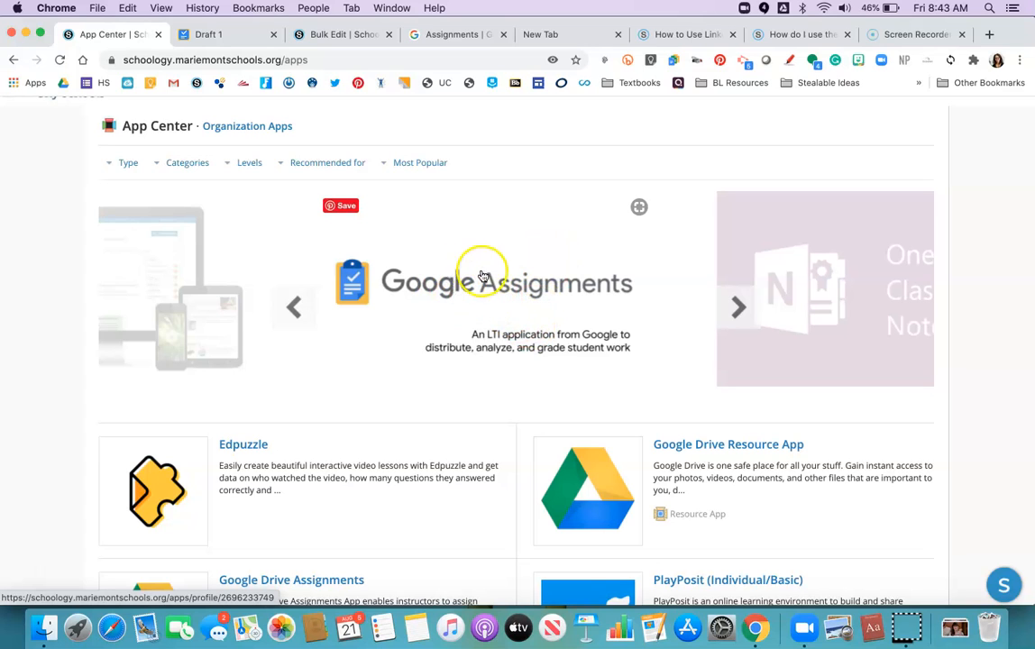
{"action": "scroll", "scroll_direction": "down", "scroll_amount": 3}
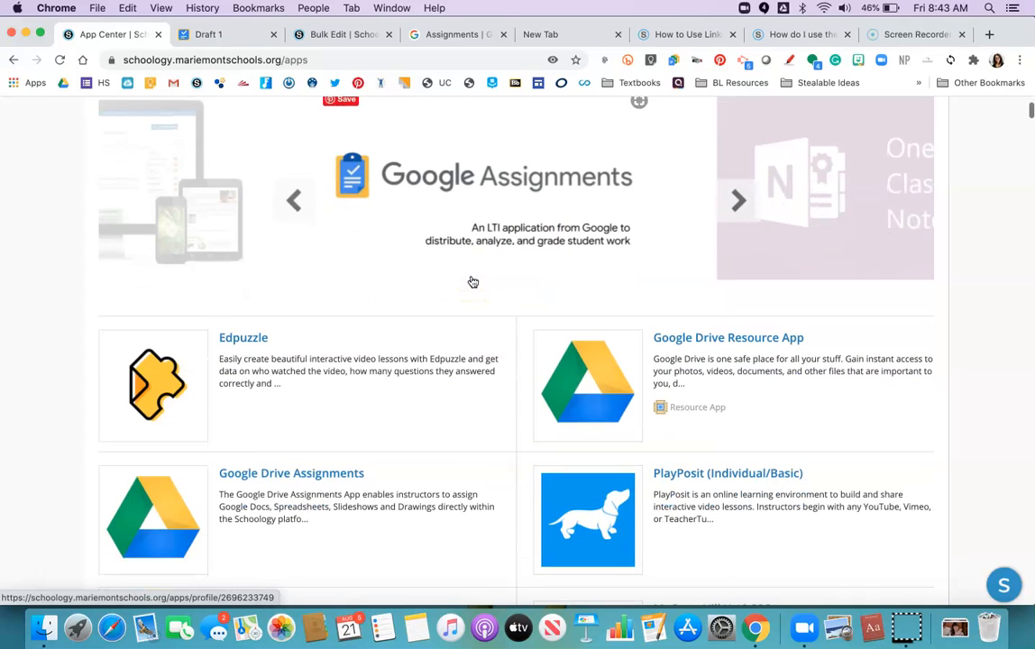
{"action": "mouse_move", "coordinate": [135, 497]}
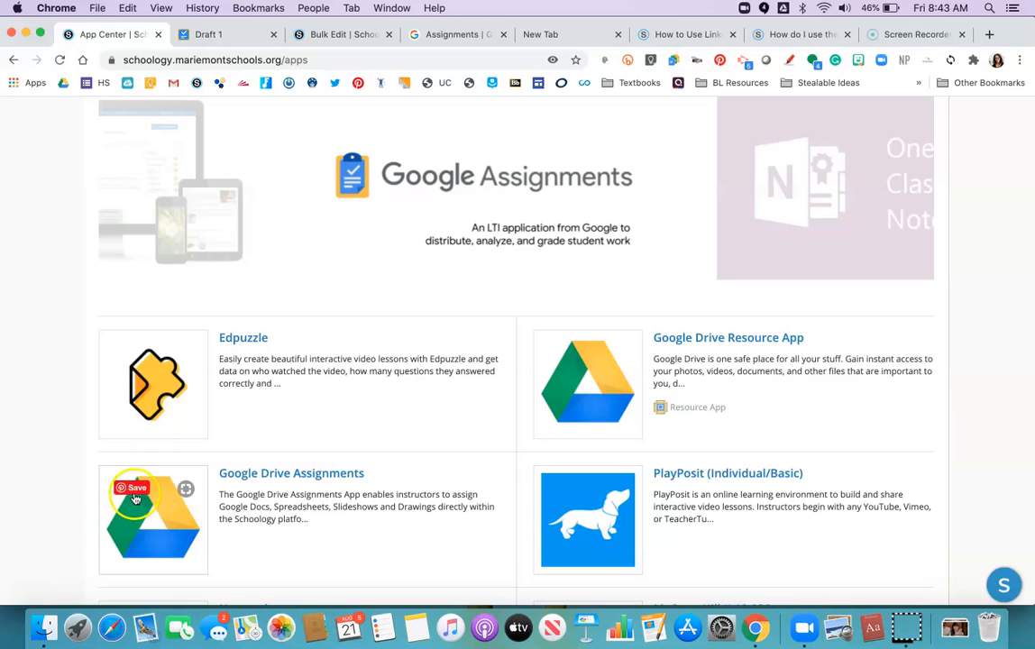
{"action": "mouse_move", "coordinate": [166, 516]}
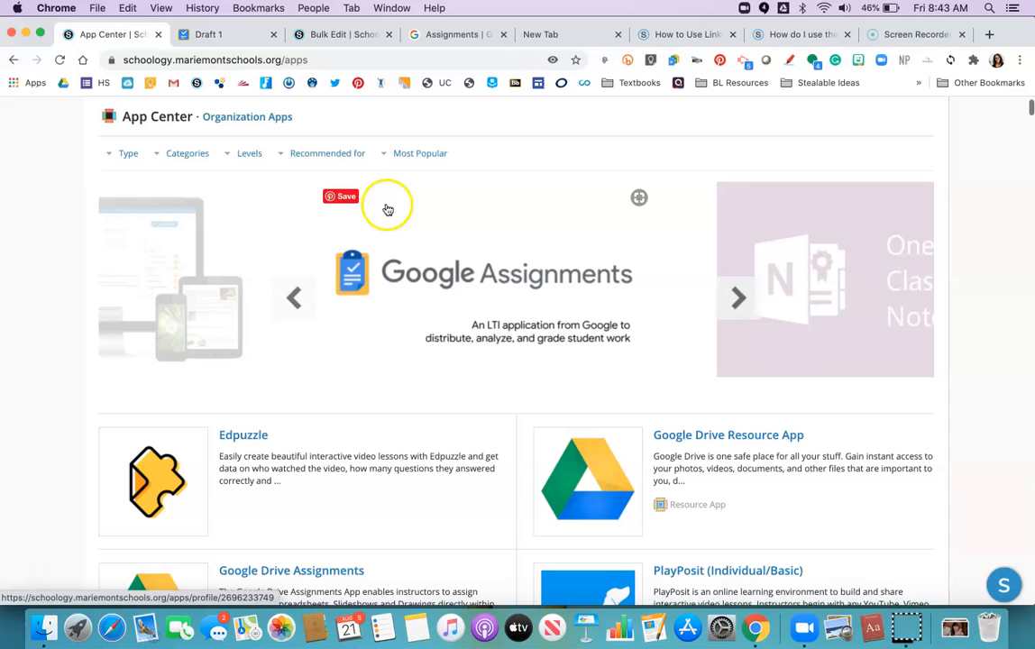
{"action": "scroll", "scroll_direction": "down", "scroll_amount": 3}
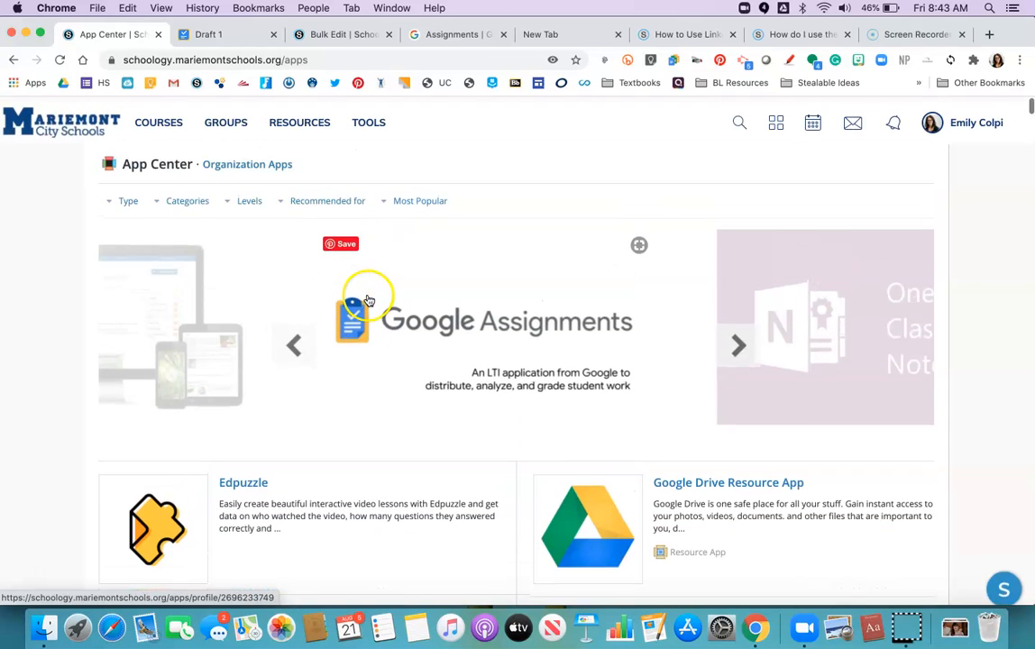
{"action": "left_click", "coordinate": [159, 122]}
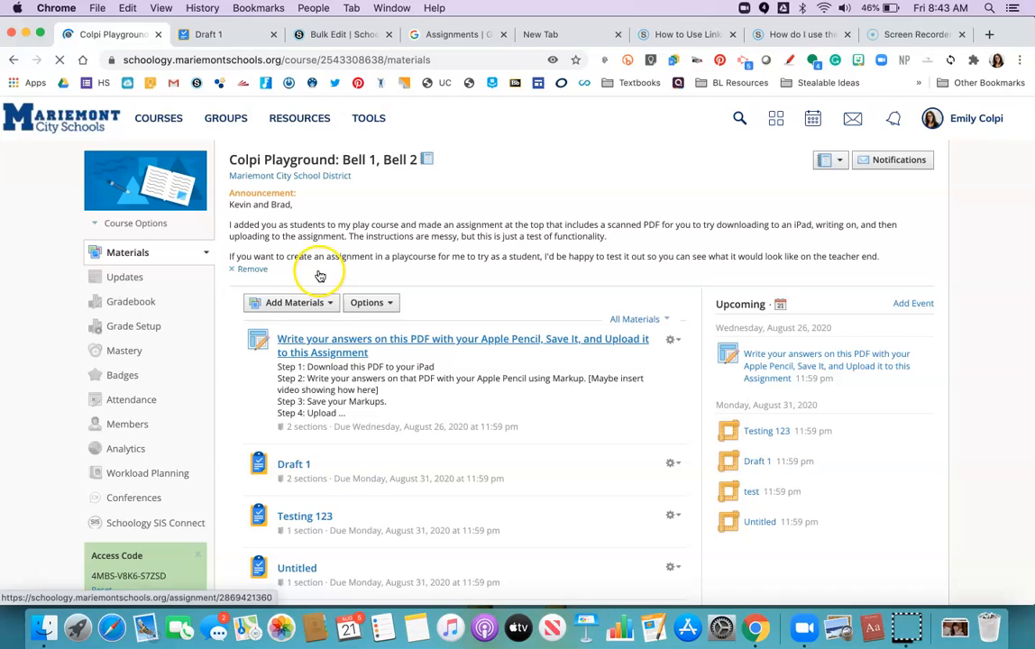
Add a Google Assignments material to the course, opening its sign-in window.
{"action": "left_click", "coordinate": [294, 303]}
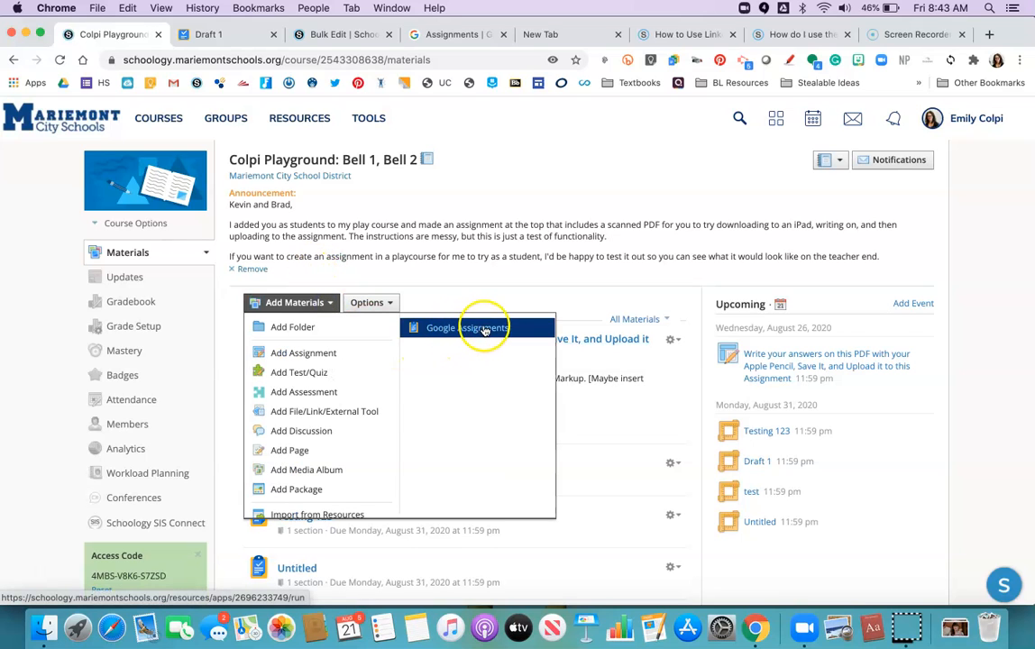
{"action": "left_click", "coordinate": [476, 328]}
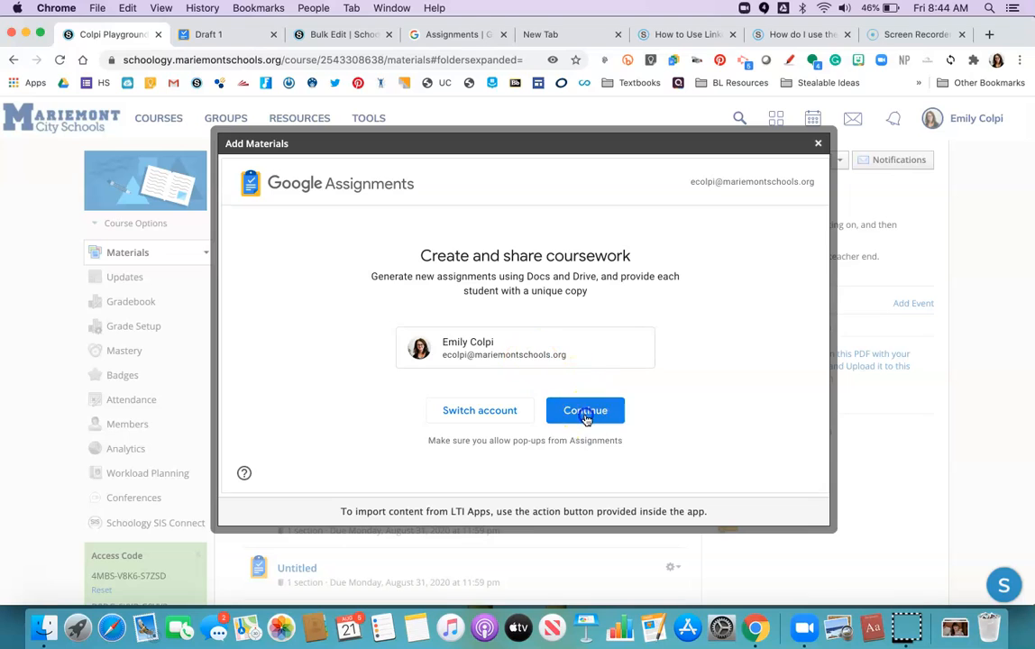
Continue as the teacher account and set the assignment due date to Aug 31, 11:59 PM.
{"action": "left_click", "coordinate": [584, 411]}
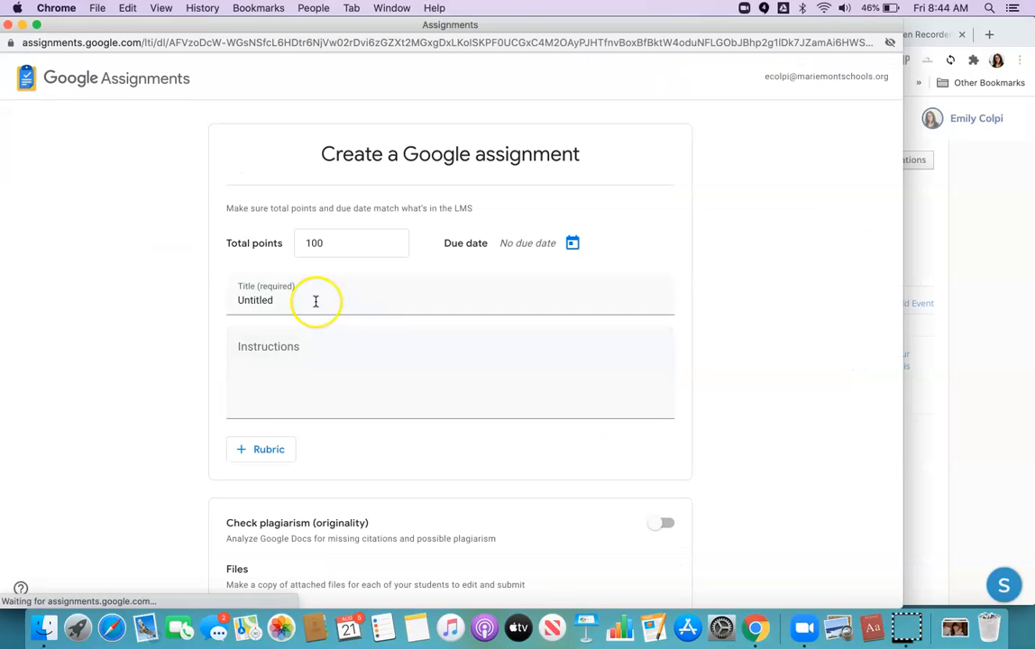
{"action": "left_click", "coordinate": [316, 299]}
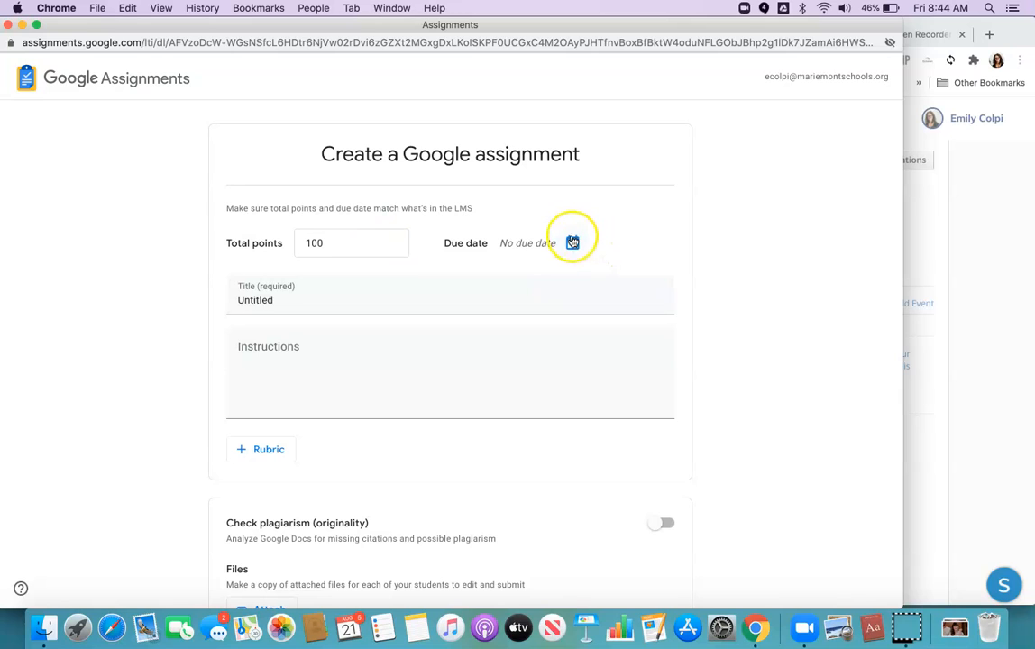
{"action": "mouse_move", "coordinate": [571, 243]}
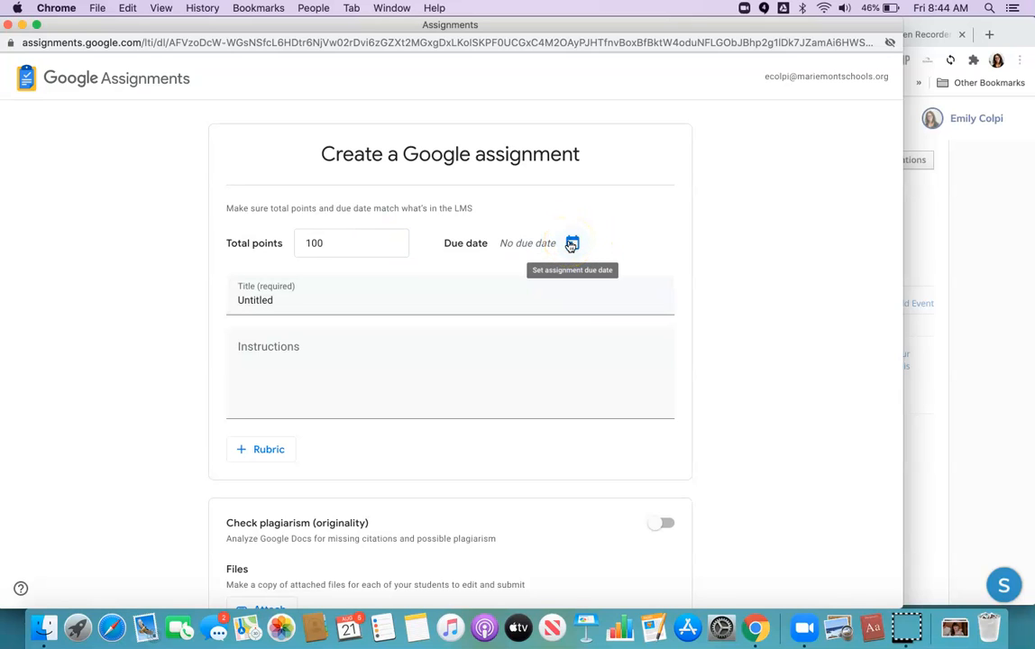
{"action": "left_click", "coordinate": [572, 243]}
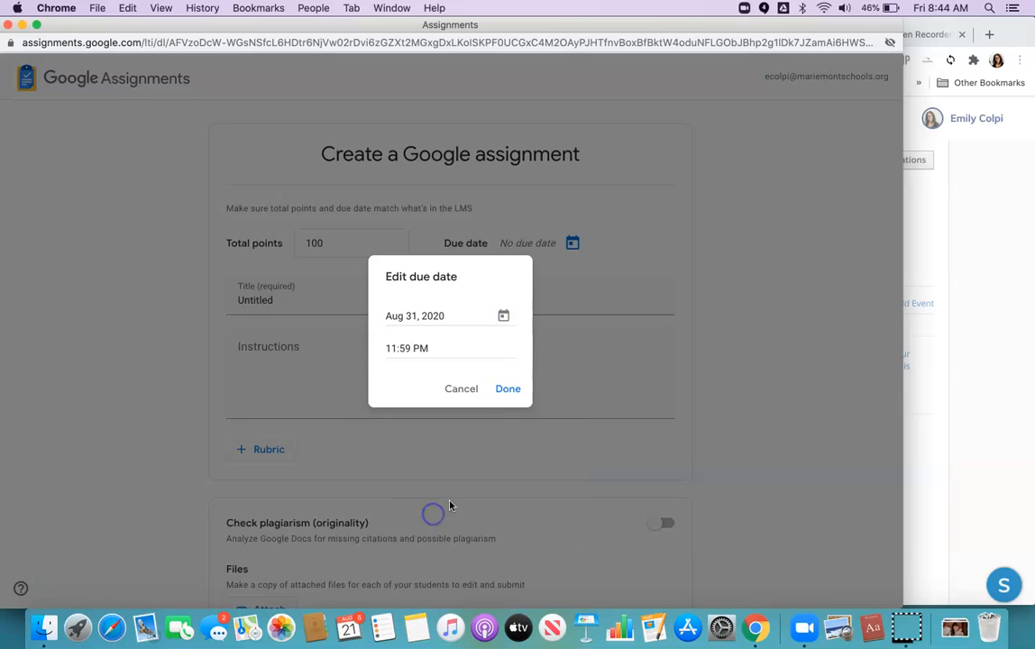
{"action": "left_click", "coordinate": [508, 389]}
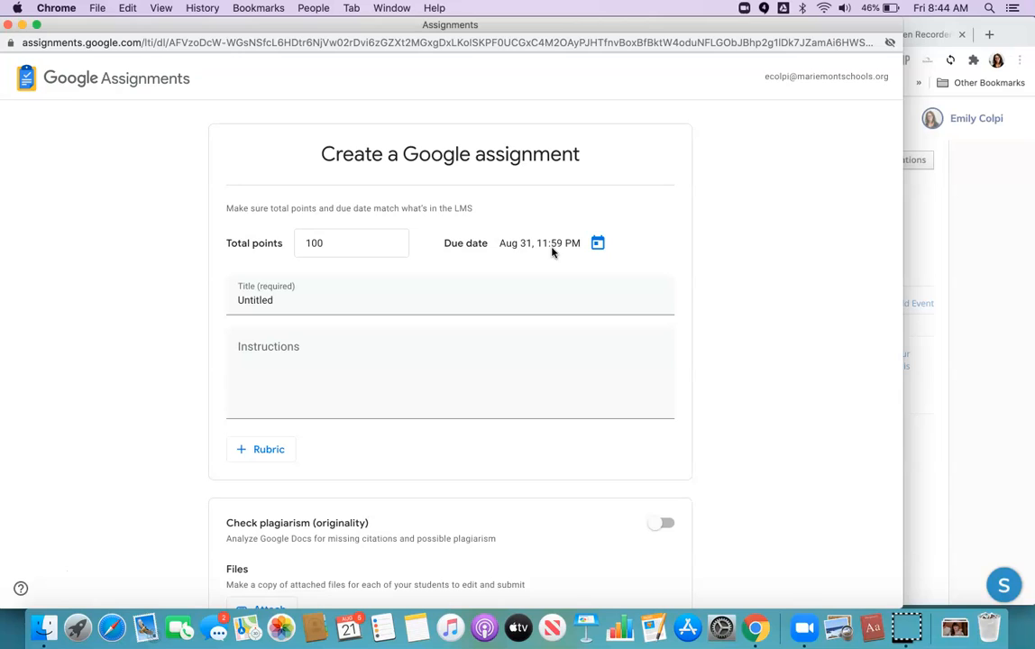
{"action": "left_click", "coordinate": [281, 299]}
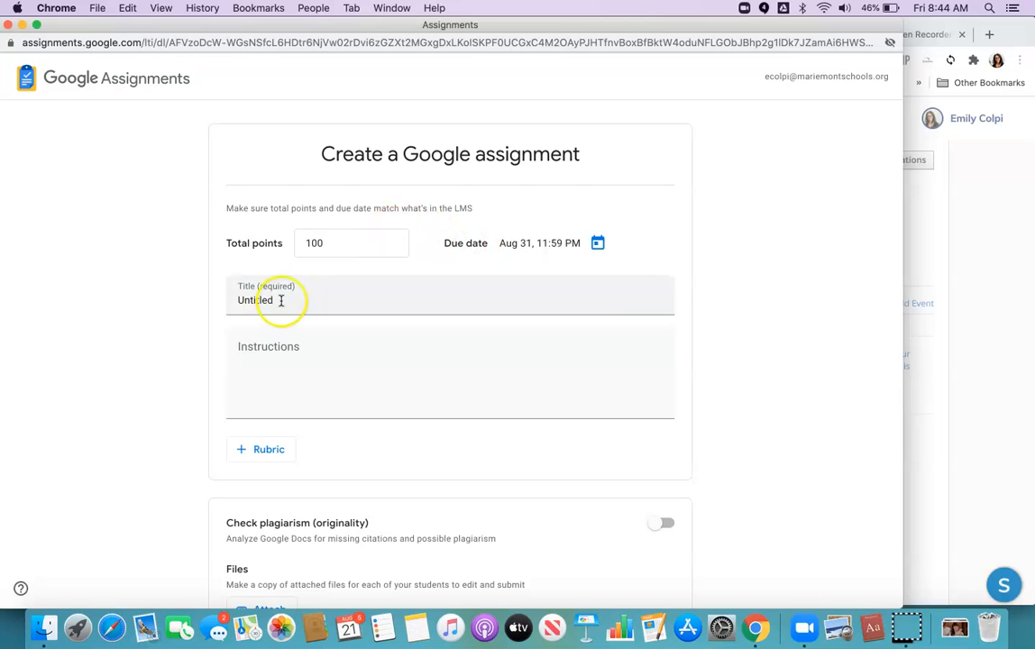
Title the assignment 'Turn In here' and enter 'make changes' as the instructions.
{"action": "double_click", "coordinate": [256, 299]}
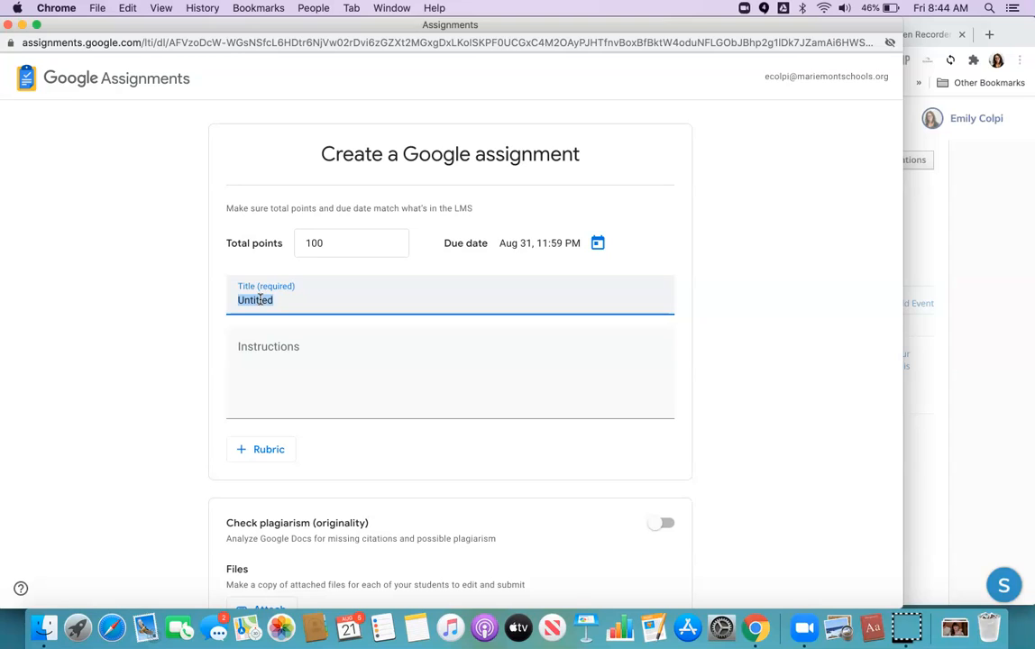
{"action": "type", "text": "Turn In"}
{"action": "left_click", "coordinate": [451, 373]}
{"action": "type", "text": "upl"}
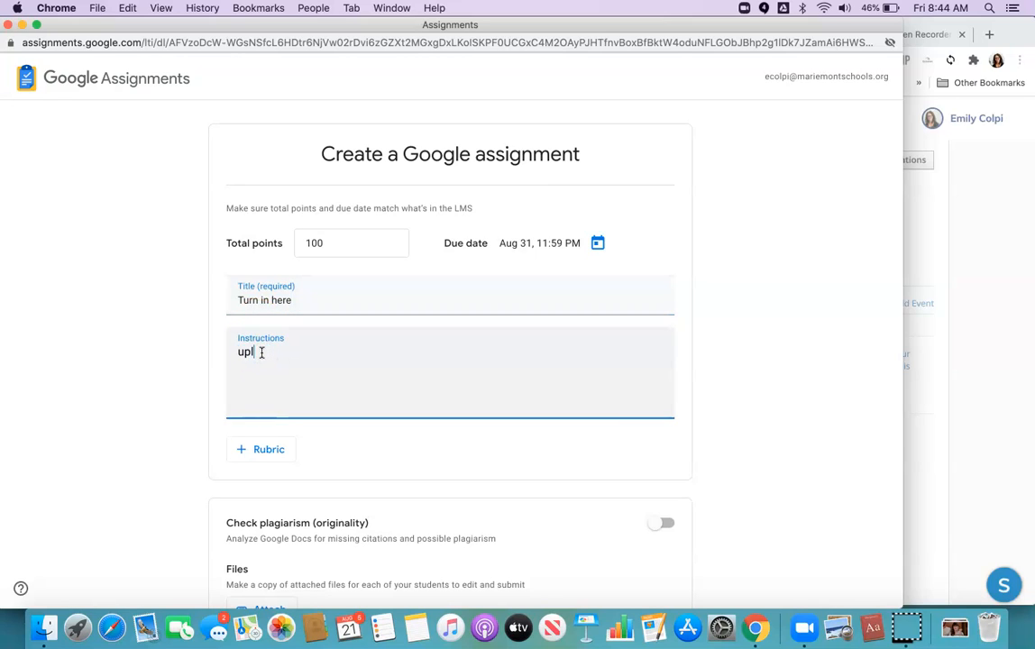
{"action": "type", "text": "make c"}
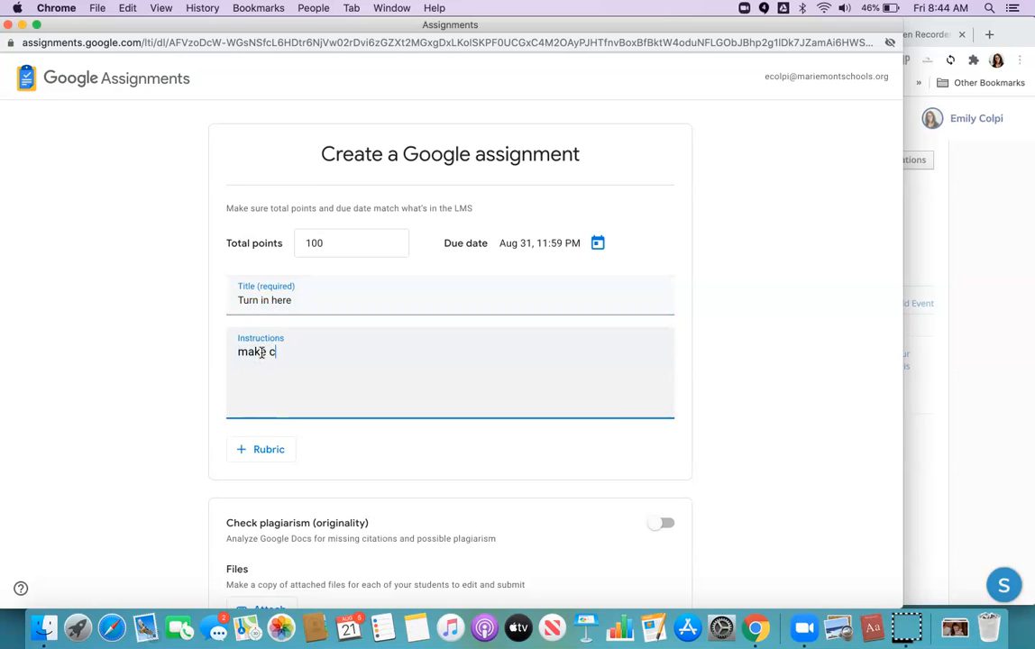
{"action": "type", "text": "hanges"}
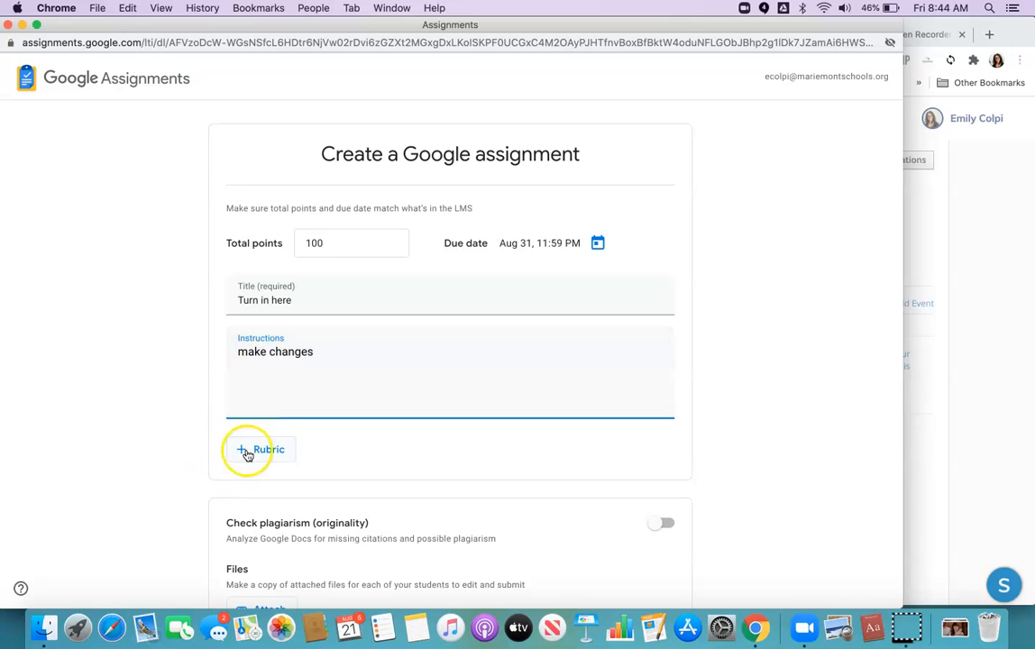
{"action": "left_click", "coordinate": [260, 449]}
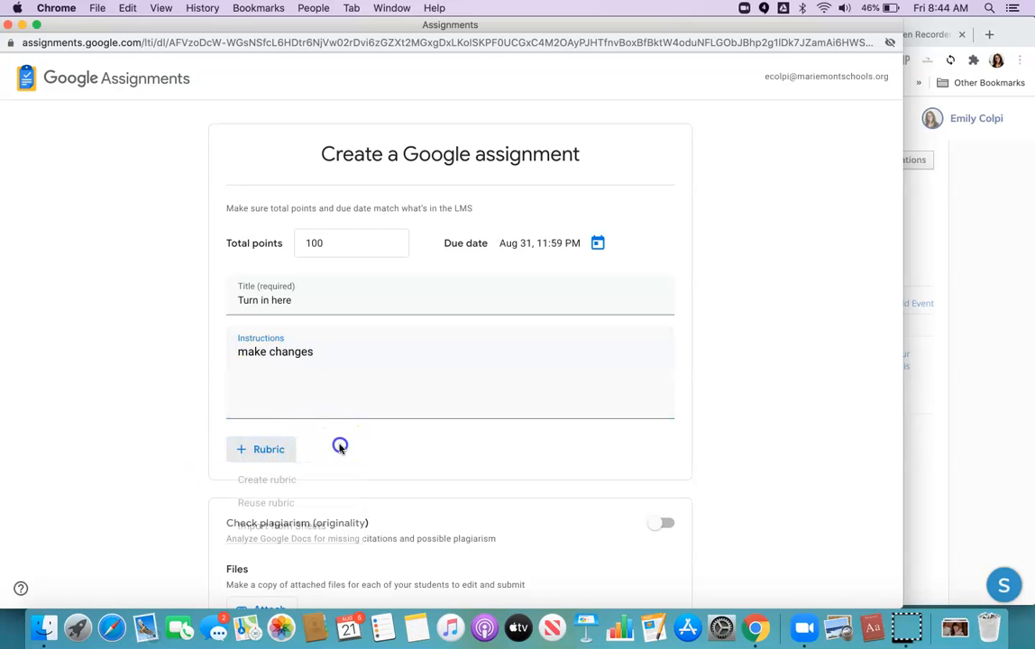
{"action": "scroll", "scroll_direction": "down", "scroll_amount": 3}
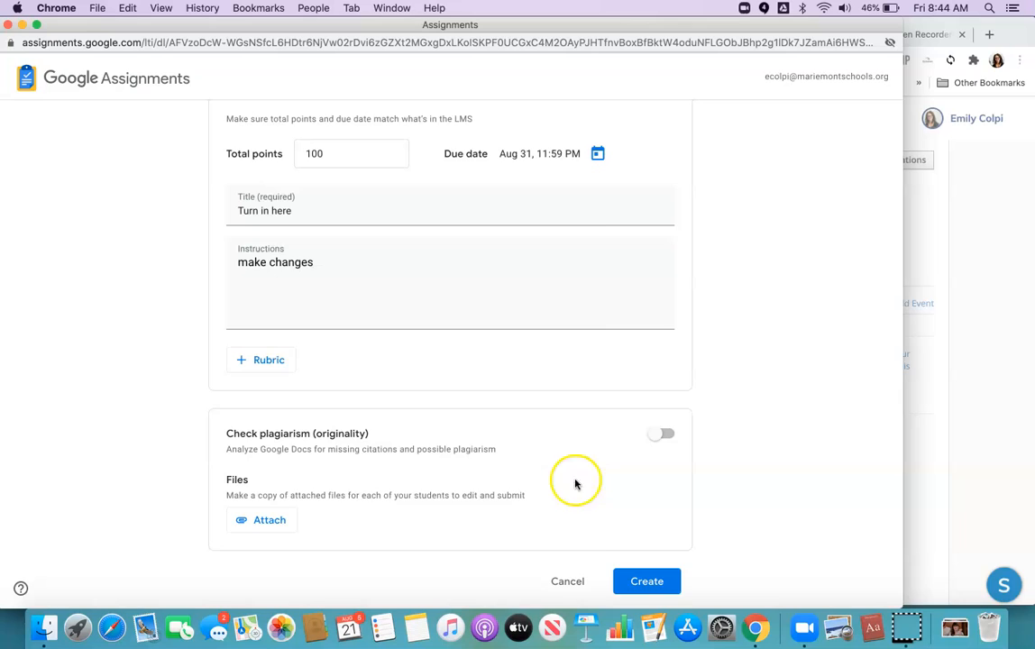
Attach the SJS-Activity slide deck from Drive so each student gets a copy.
{"action": "left_click", "coordinate": [646, 581]}
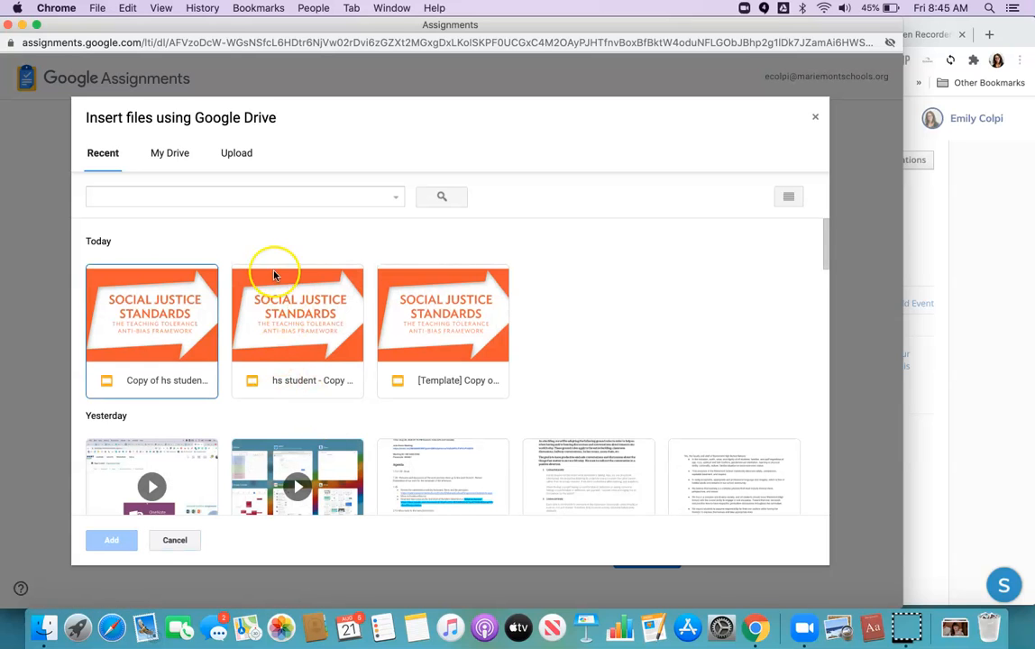
{"action": "left_click", "coordinate": [112, 541]}
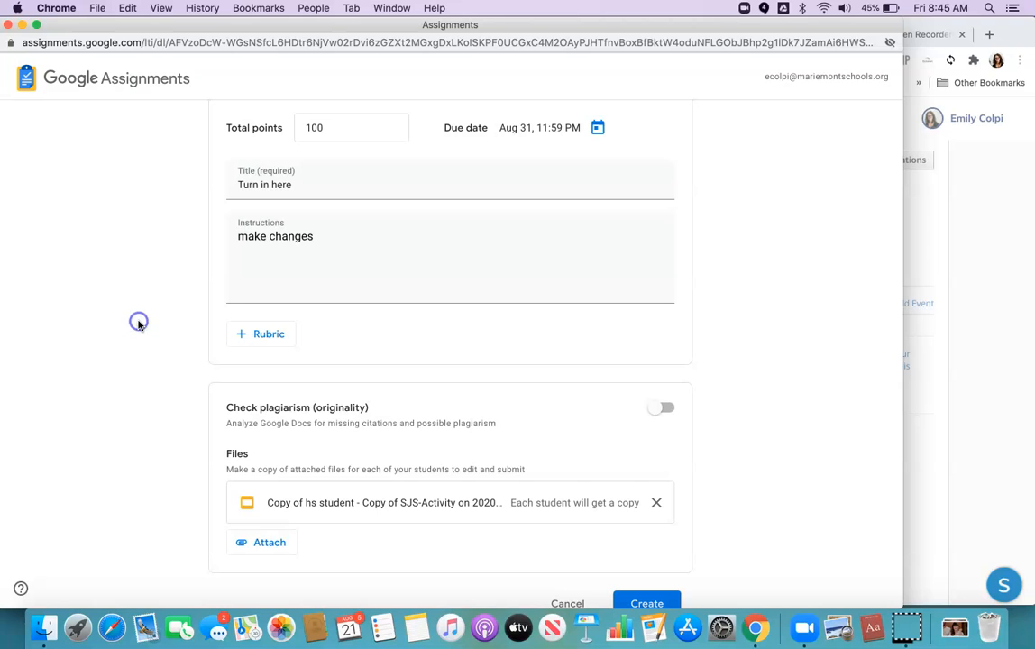
{"action": "scroll", "scroll_direction": "down", "scroll_amount": 3}
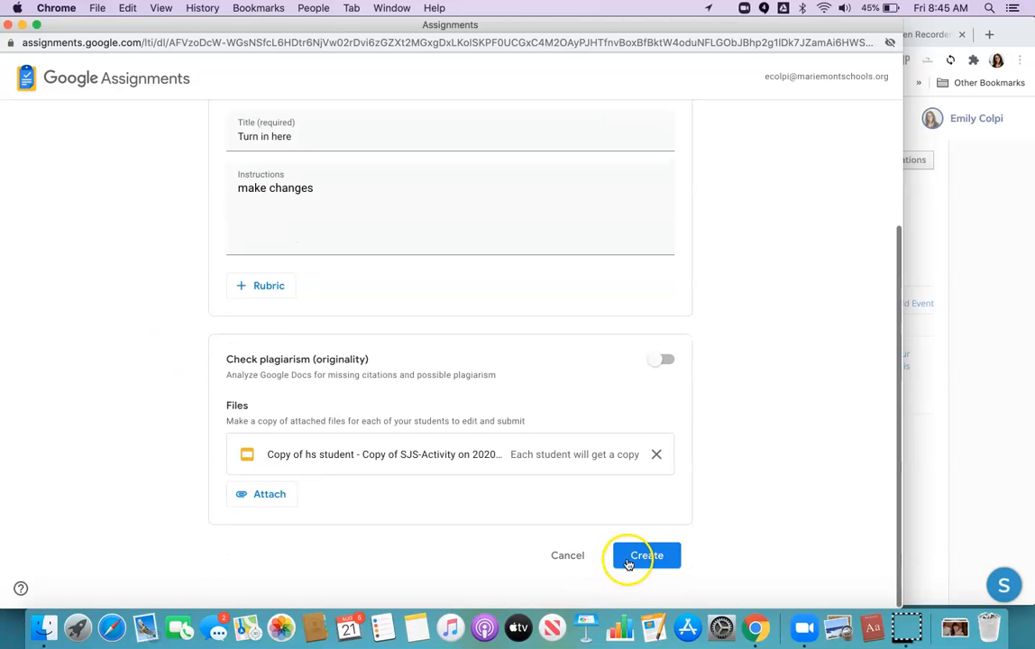
Create the 'Turn in here' assignment so it appears in the course materials list.
{"action": "left_click", "coordinate": [645, 556]}
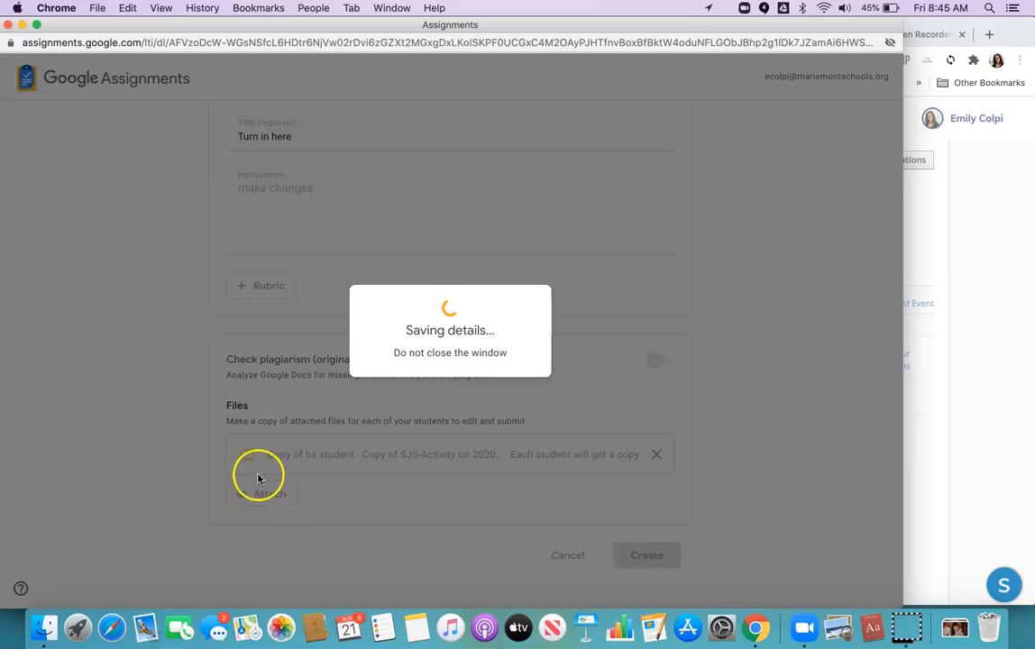
{"action": "mouse_move", "coordinate": [314, 465]}
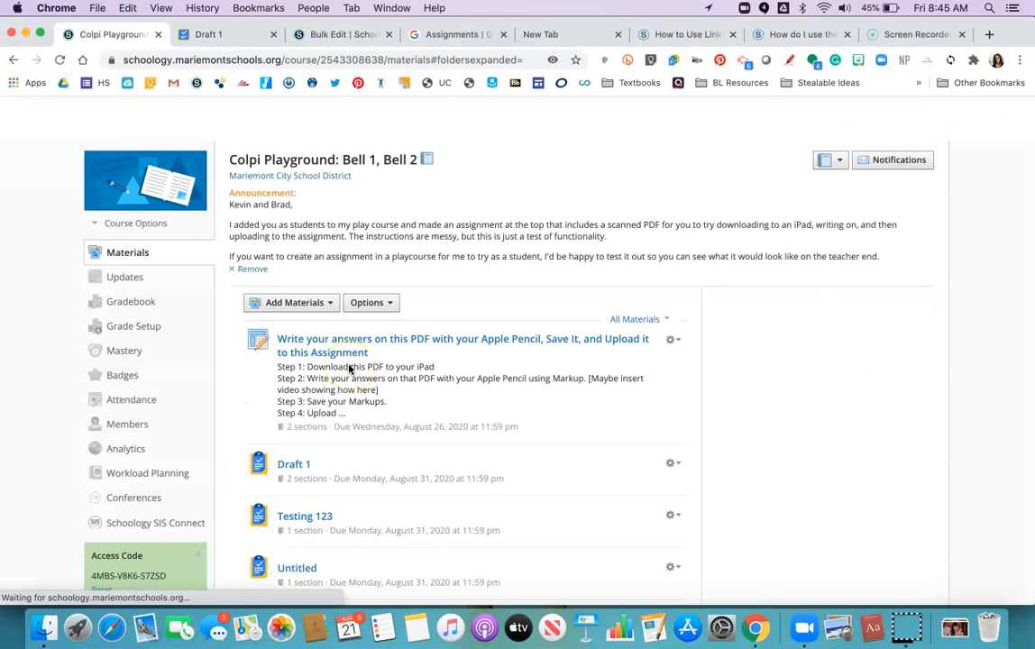
{"action": "scroll", "scroll_direction": "down", "scroll_amount": 3}
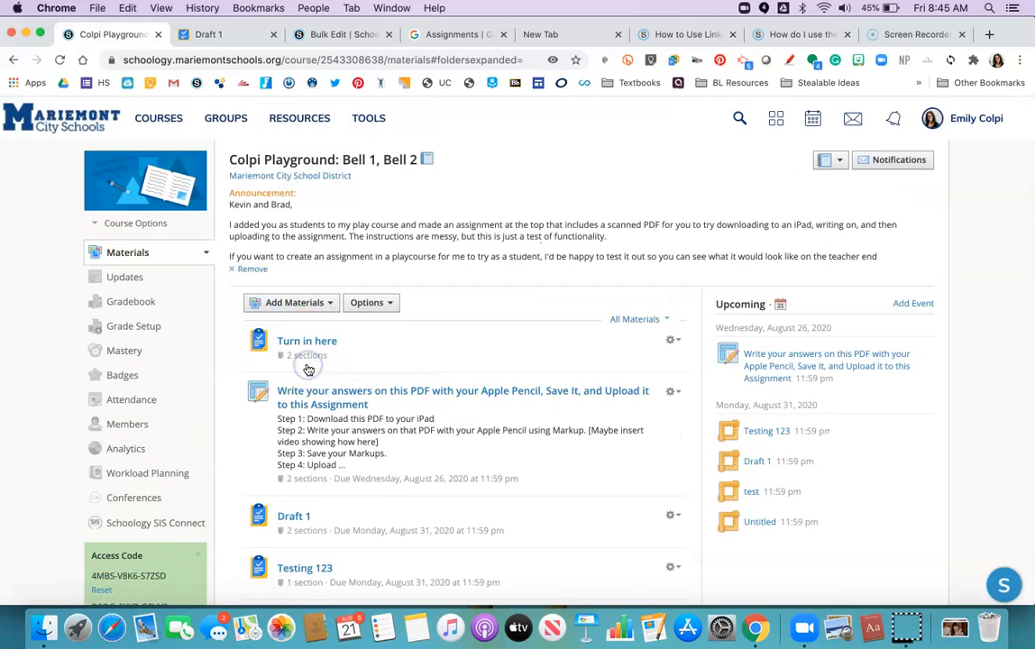
{"action": "mouse_move", "coordinate": [306, 353]}
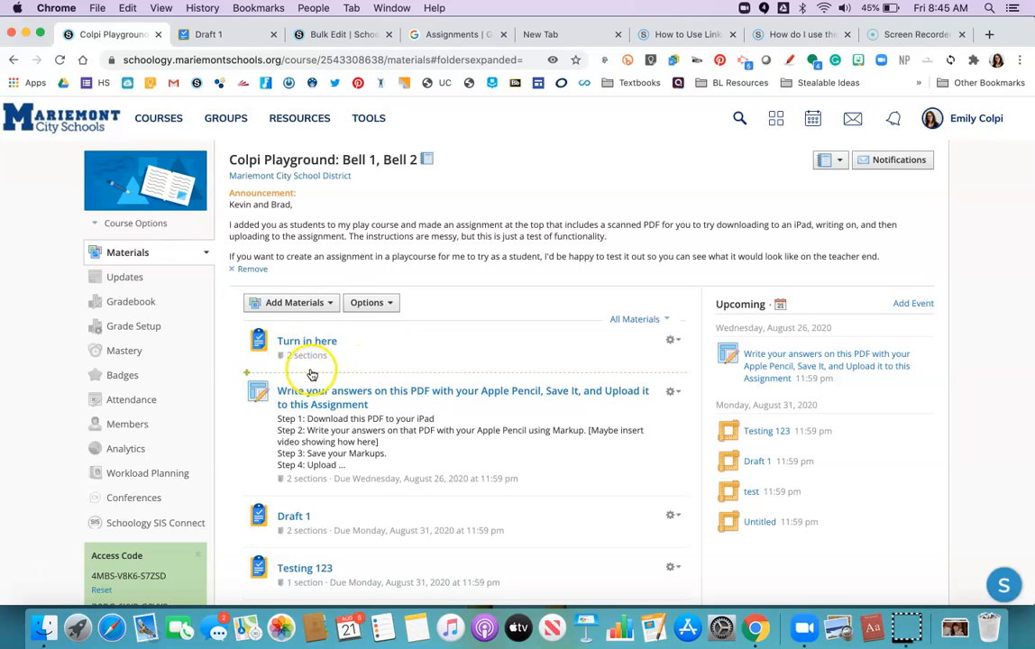
{"action": "mouse_move", "coordinate": [380, 402]}
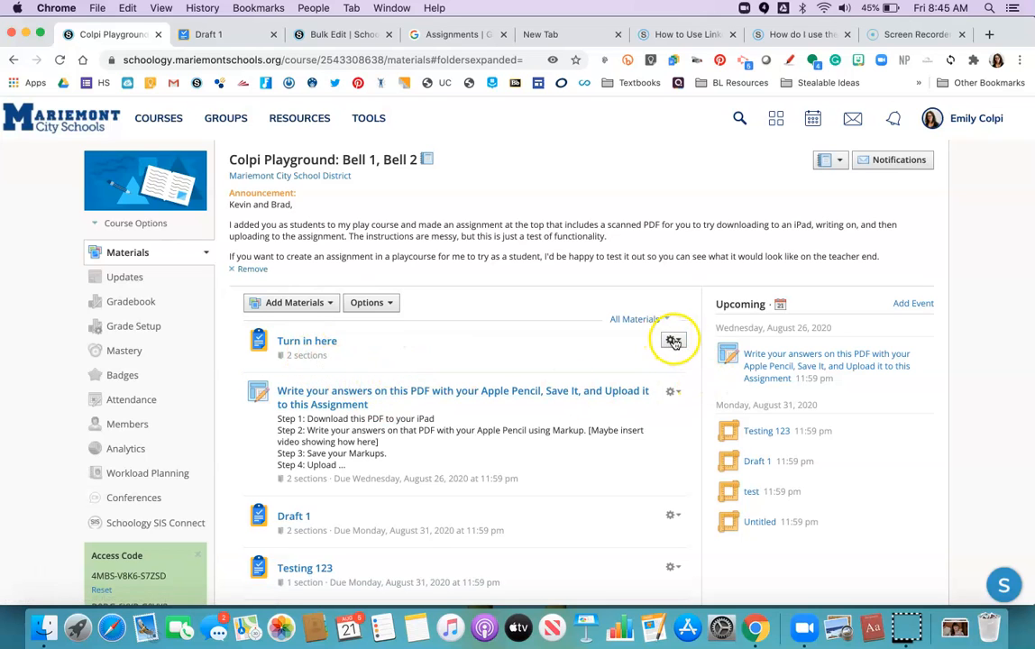
Show the options menu for the new 'Turn in here' material.
{"action": "left_click", "coordinate": [673, 339]}
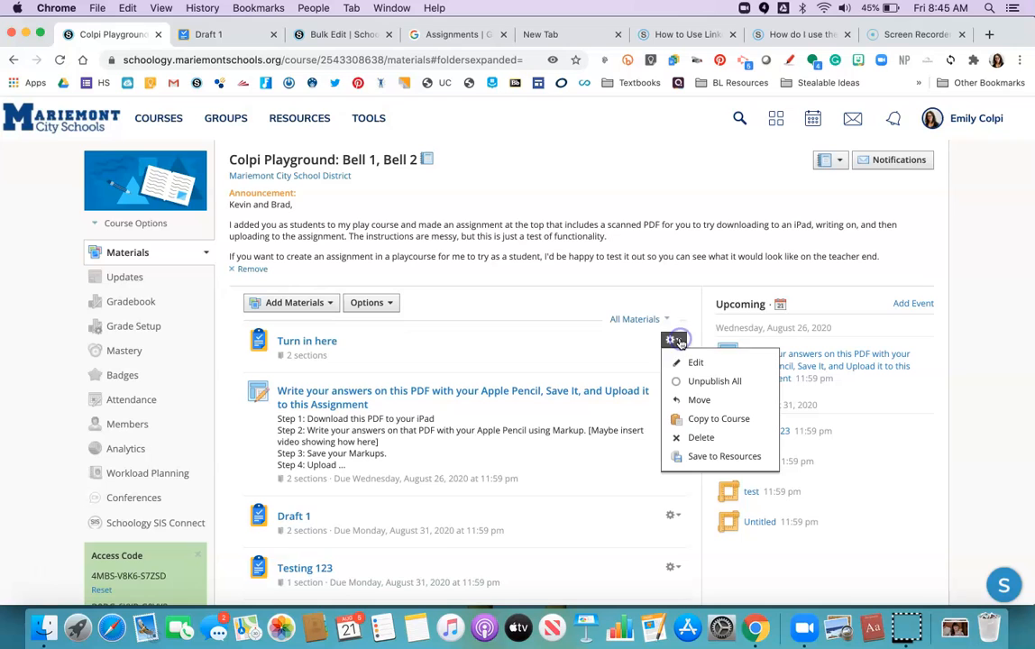
Edit 'Turn in here' as Homework with separate Bell 1 and Bell 2 due dates, and save.
{"action": "left_click", "coordinate": [695, 361]}
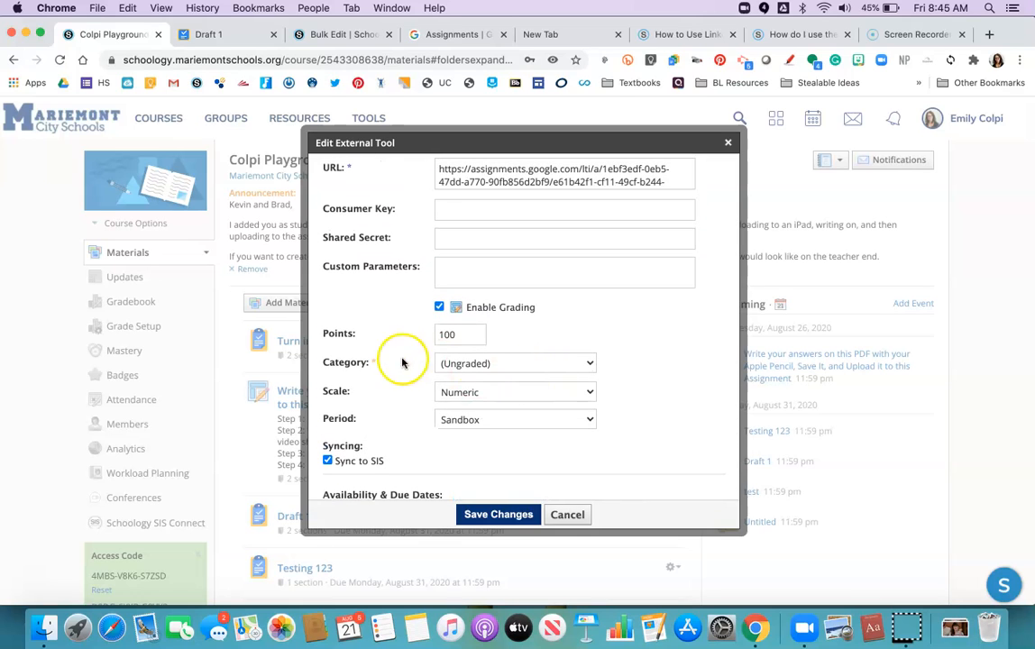
{"action": "left_click", "coordinate": [516, 362]}
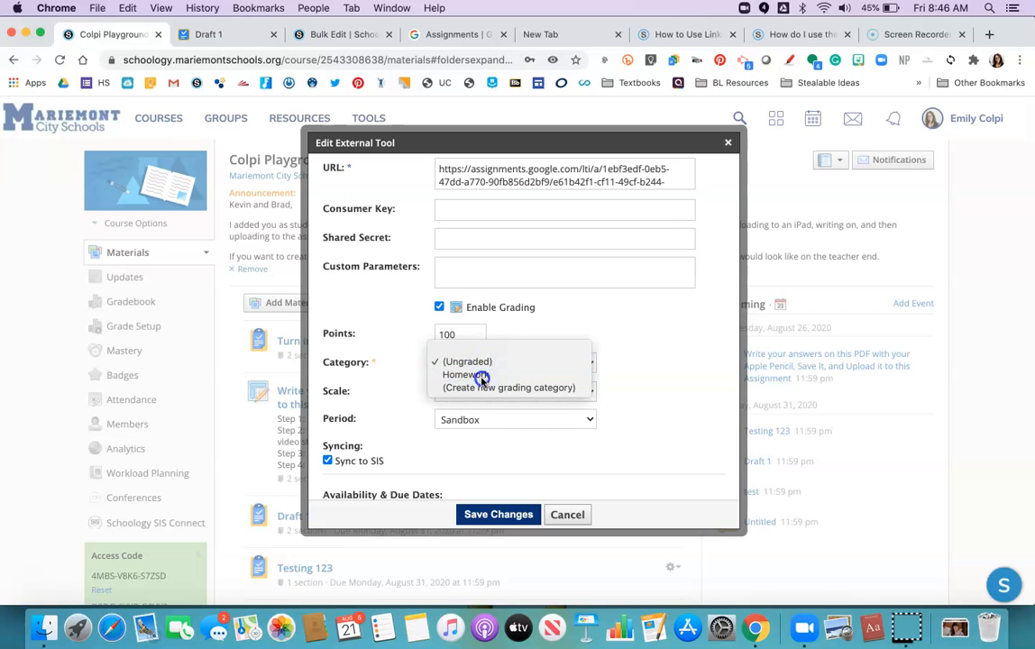
{"action": "left_click", "coordinate": [468, 374]}
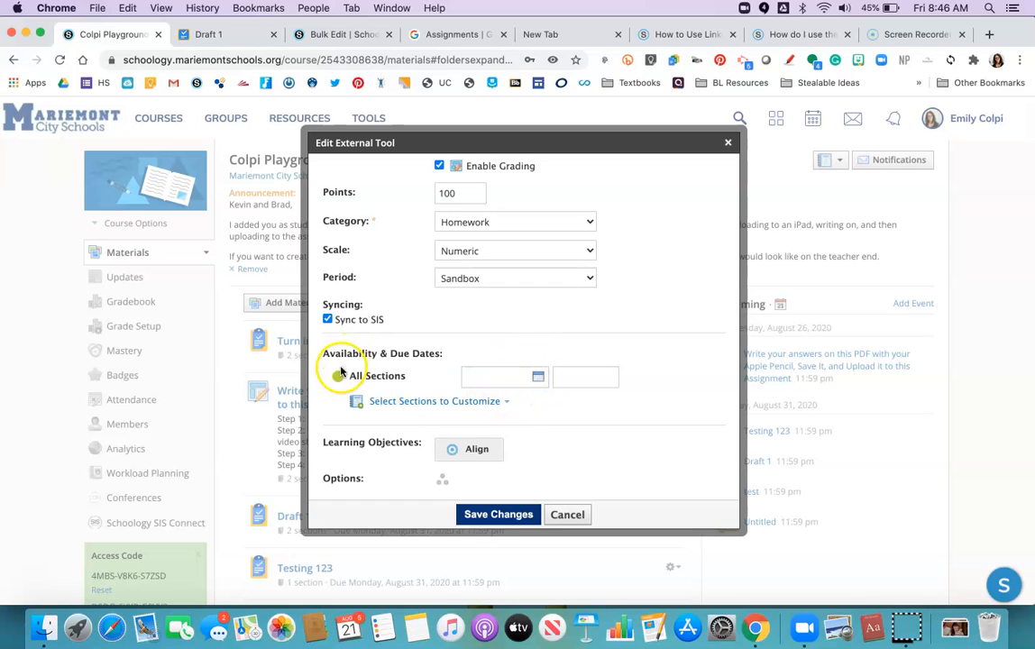
{"action": "left_click", "coordinate": [436, 400]}
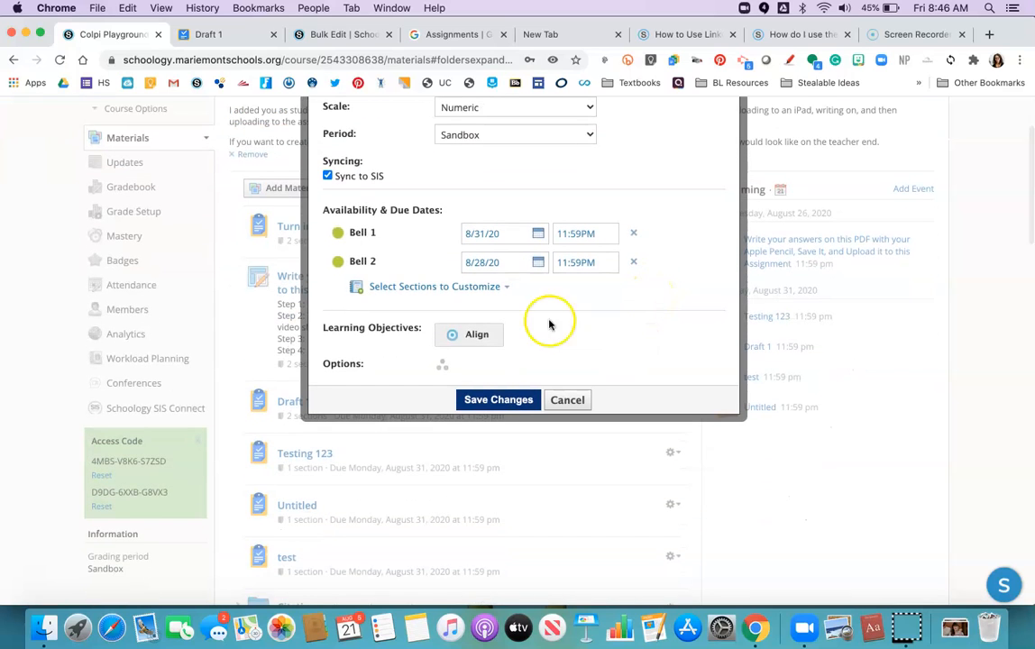
{"action": "left_click", "coordinate": [498, 400]}
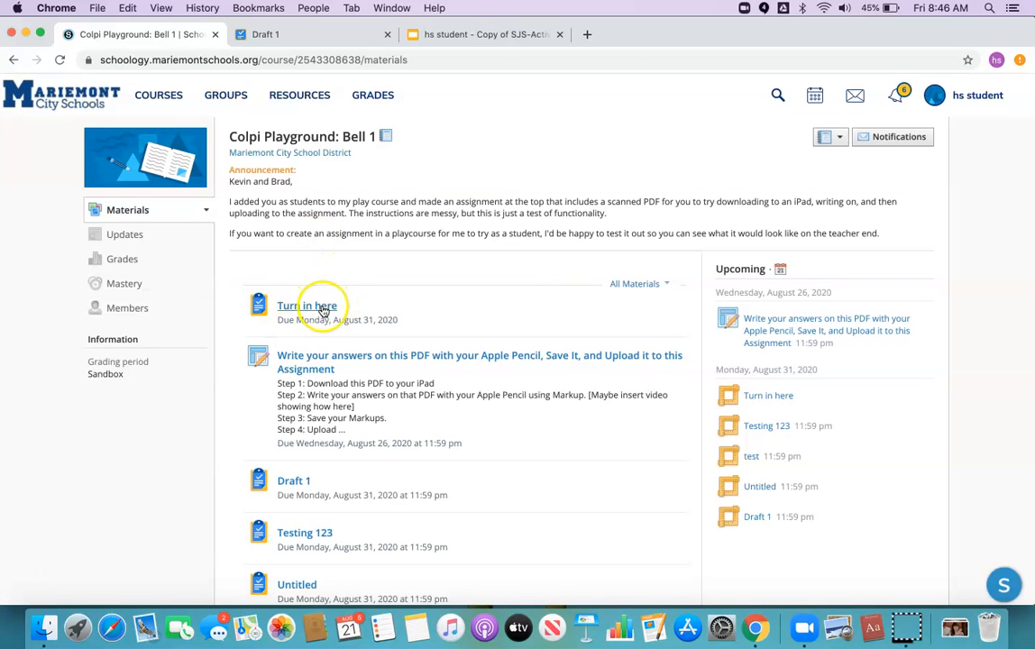
As the student, view the Turn in here assignment and launch the personal SJS-Activity slide copy.
{"action": "left_click", "coordinate": [307, 307]}
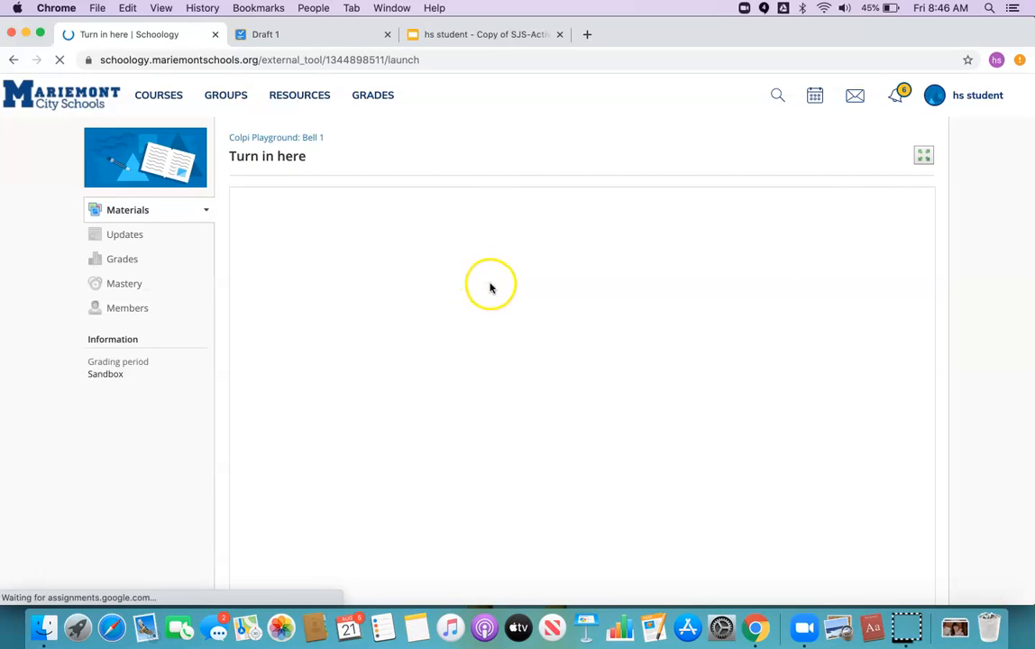
{"action": "mouse_move", "coordinate": [594, 314]}
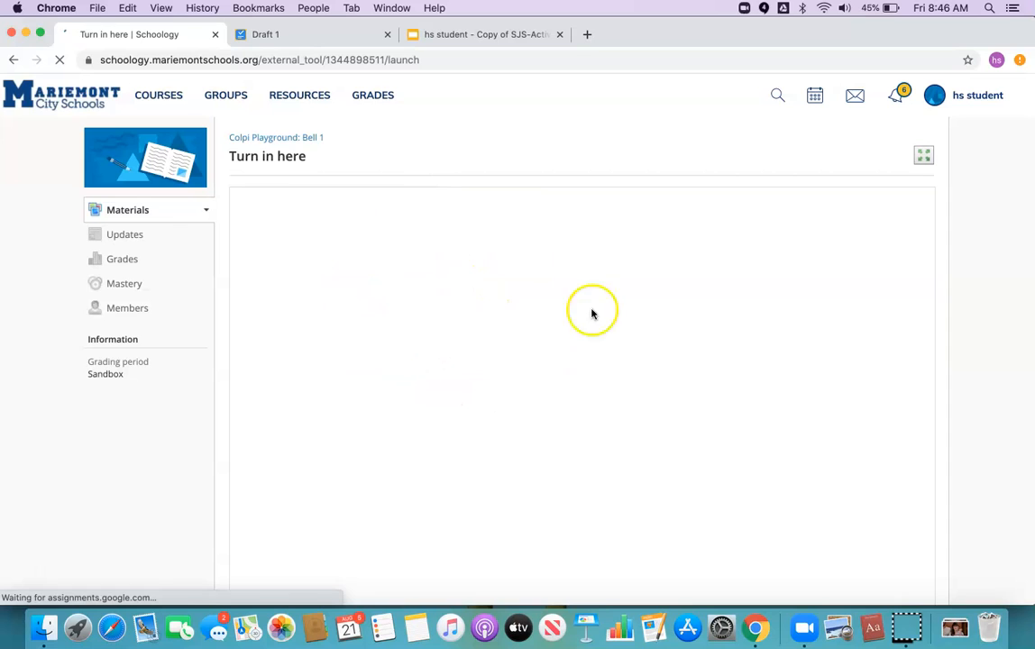
{"action": "mouse_move", "coordinate": [256, 341]}
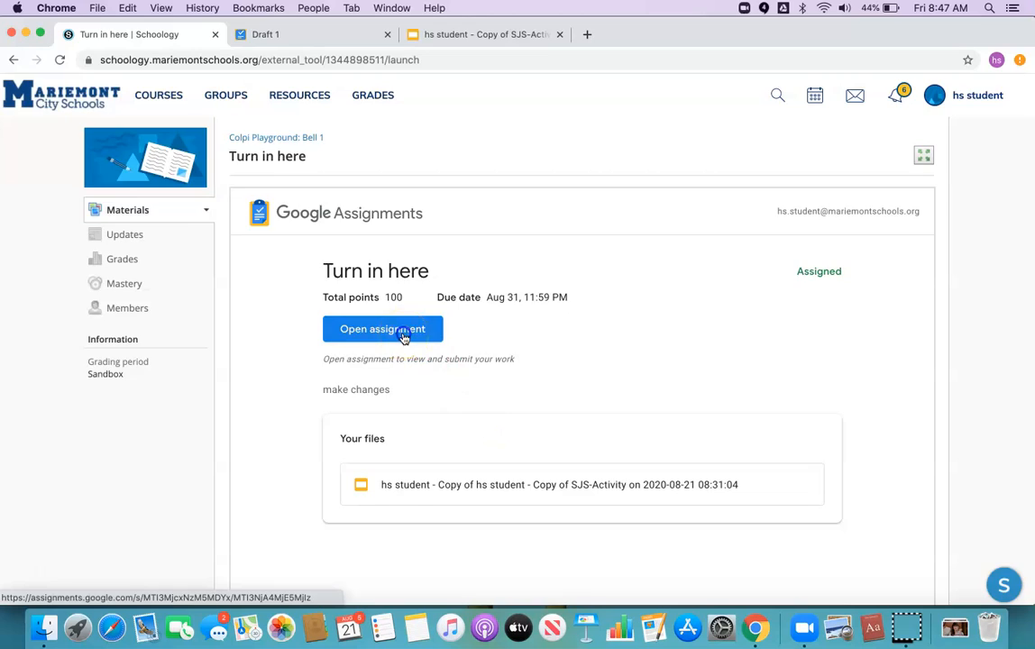
{"action": "left_click", "coordinate": [382, 328]}
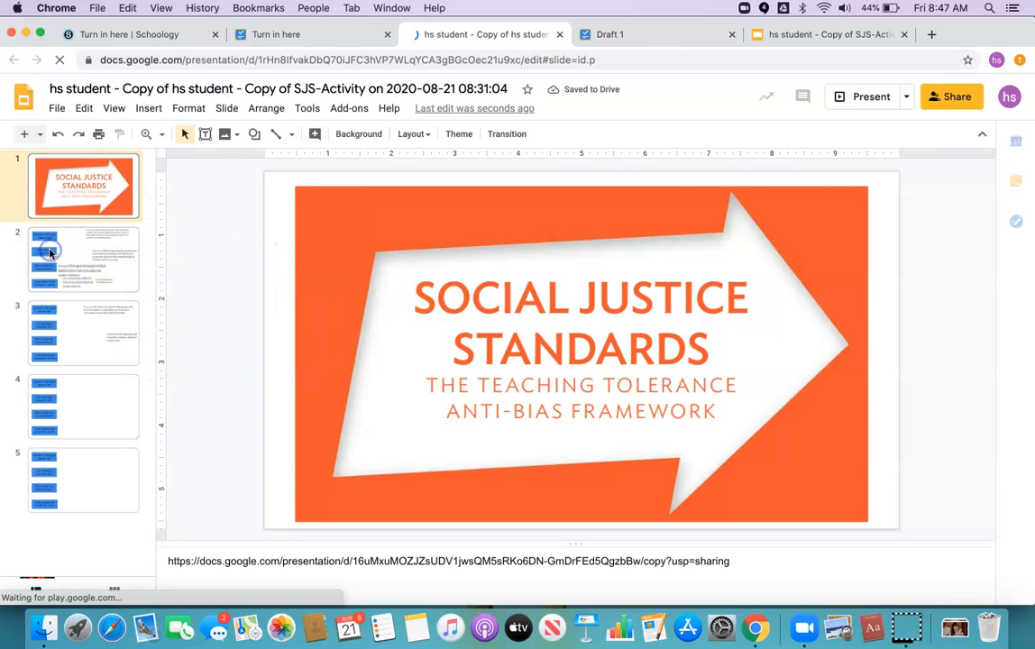
Move a statement text box to a new spot on slide 2 of the student's deck.
{"action": "left_click", "coordinate": [83, 260]}
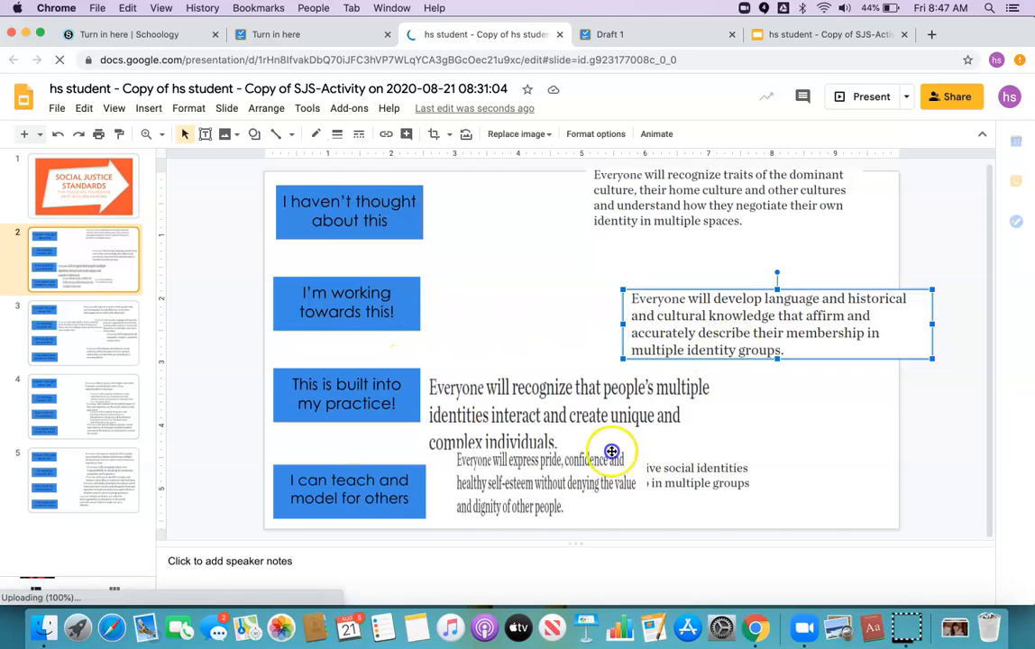
{"action": "left_click_drag", "start_coordinate": [777, 325], "coordinate": [575, 473]}
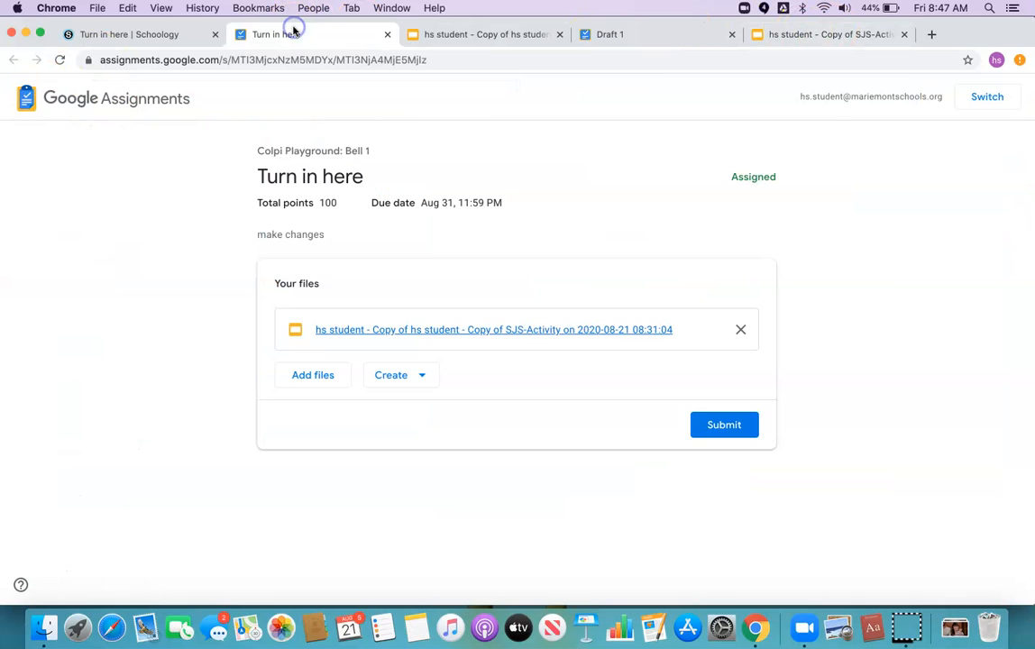
Submit the copied slides file and confirm, reaching the 'you're all set' message.
{"action": "left_click", "coordinate": [724, 425]}
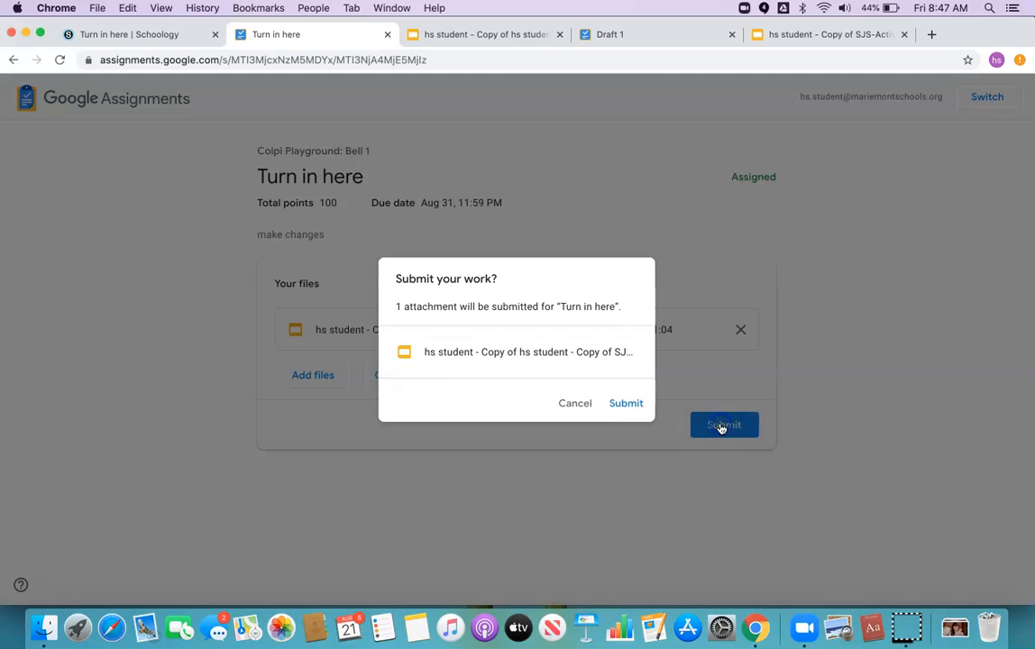
{"action": "mouse_move", "coordinate": [625, 404]}
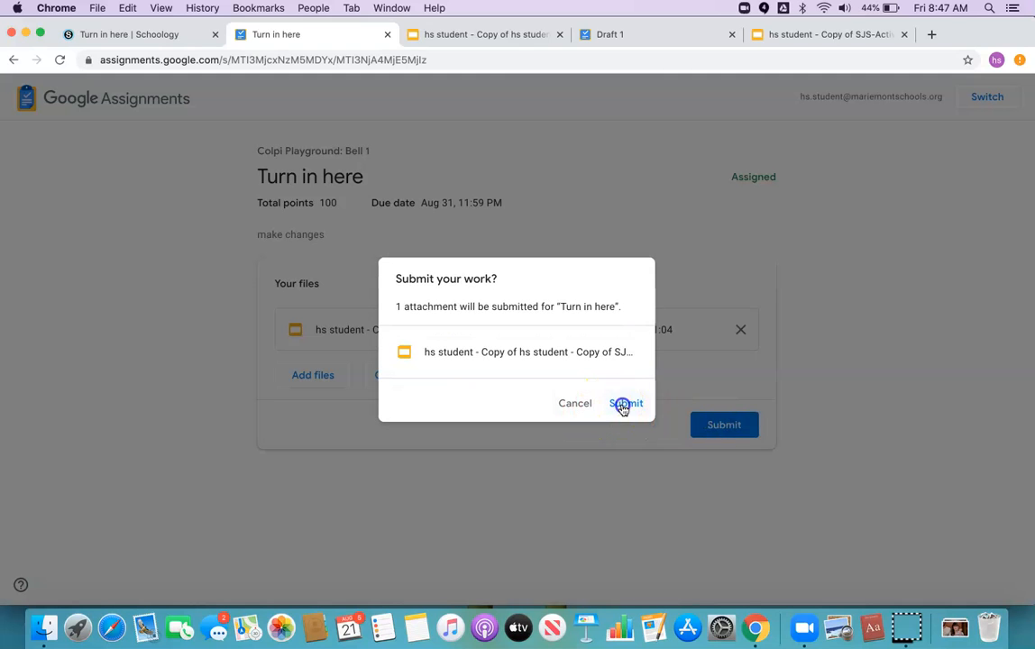
{"action": "left_click", "coordinate": [626, 404]}
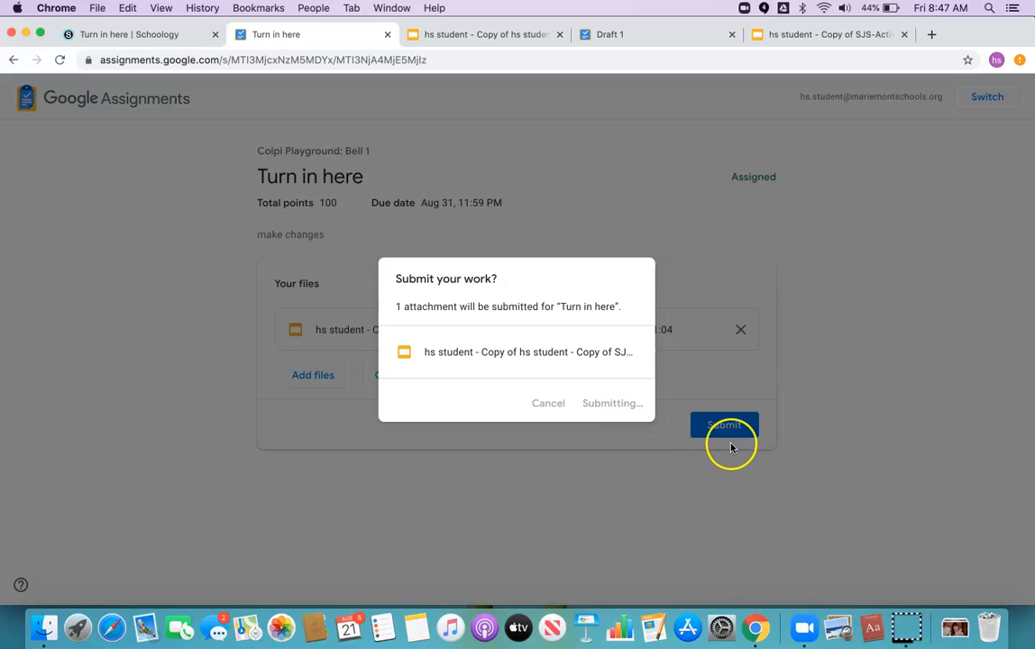
{"action": "left_click", "coordinate": [725, 425]}
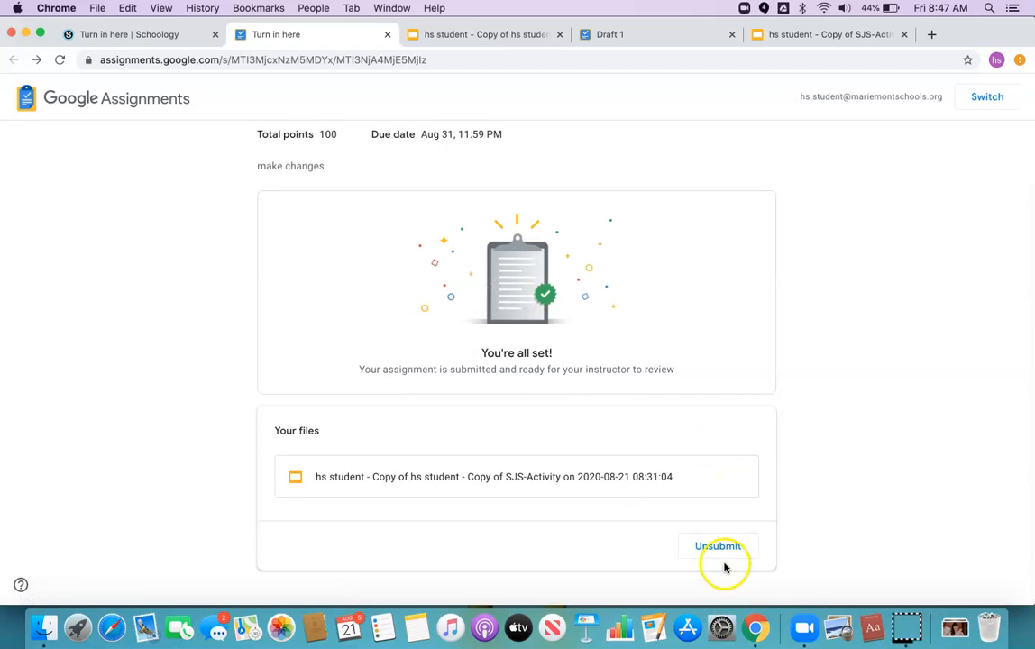
{"action": "mouse_move", "coordinate": [642, 515]}
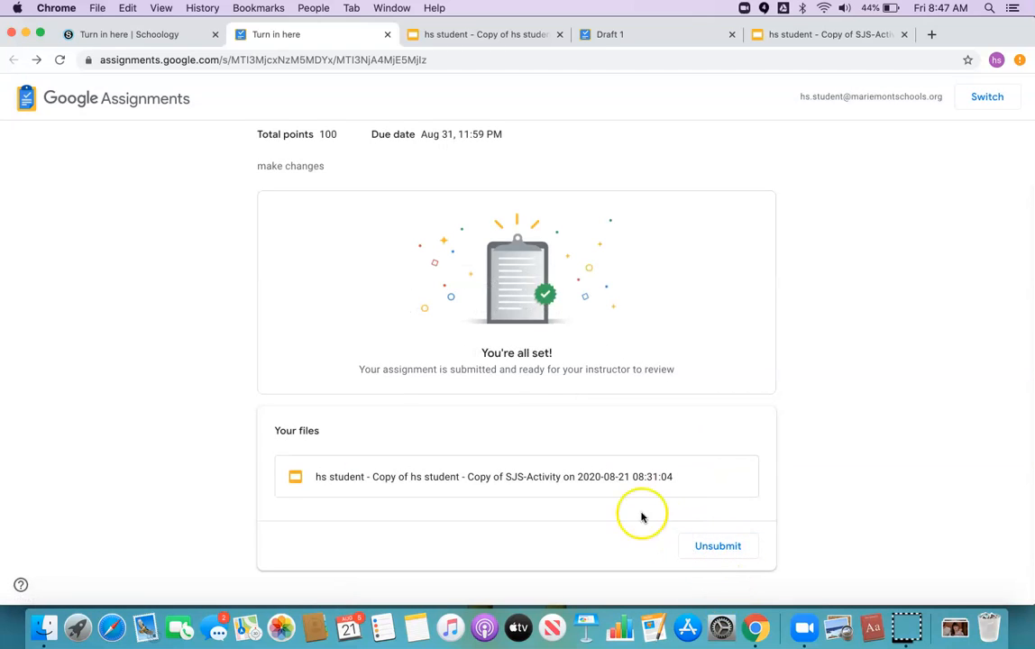
{"action": "mouse_move", "coordinate": [537, 370]}
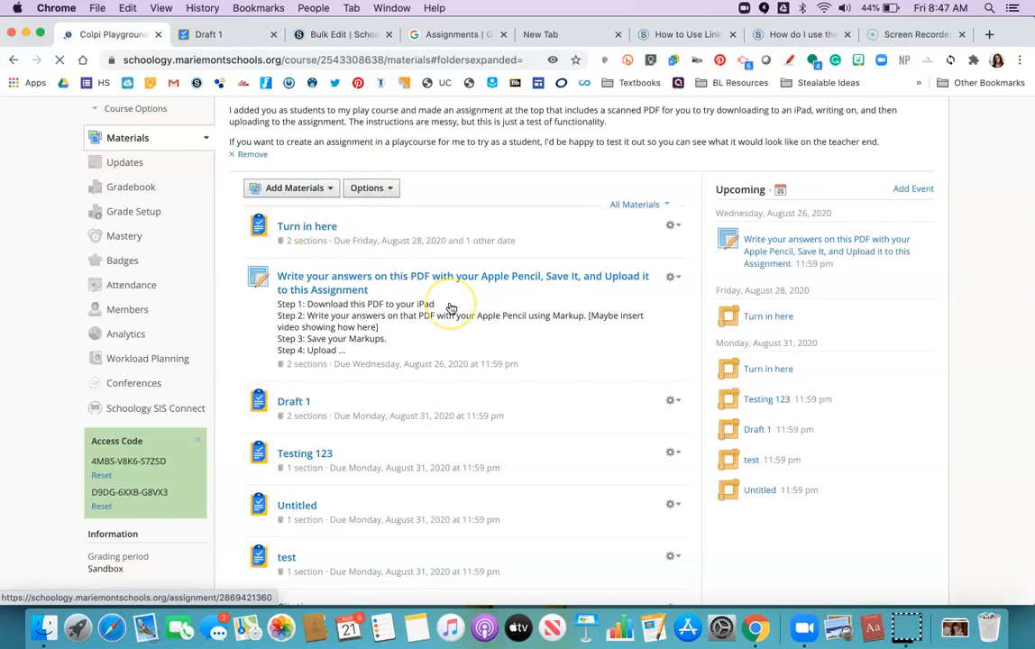
As the teacher, view Turn in here listing the student's submission as Submitted.
{"action": "left_click", "coordinate": [307, 227]}
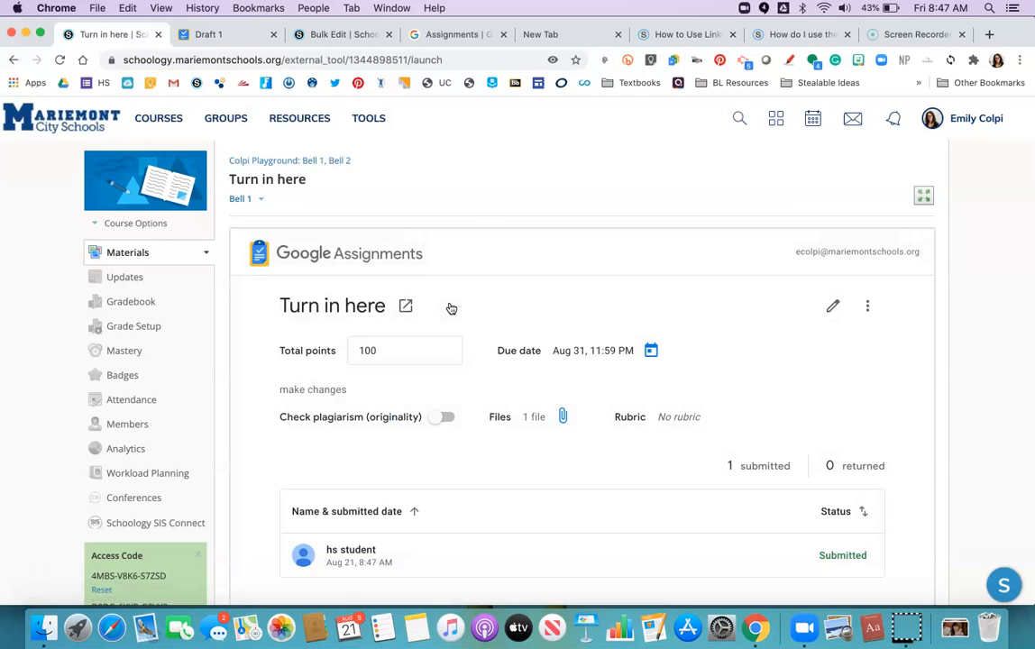
{"action": "scroll", "scroll_direction": "down", "scroll_amount": 3}
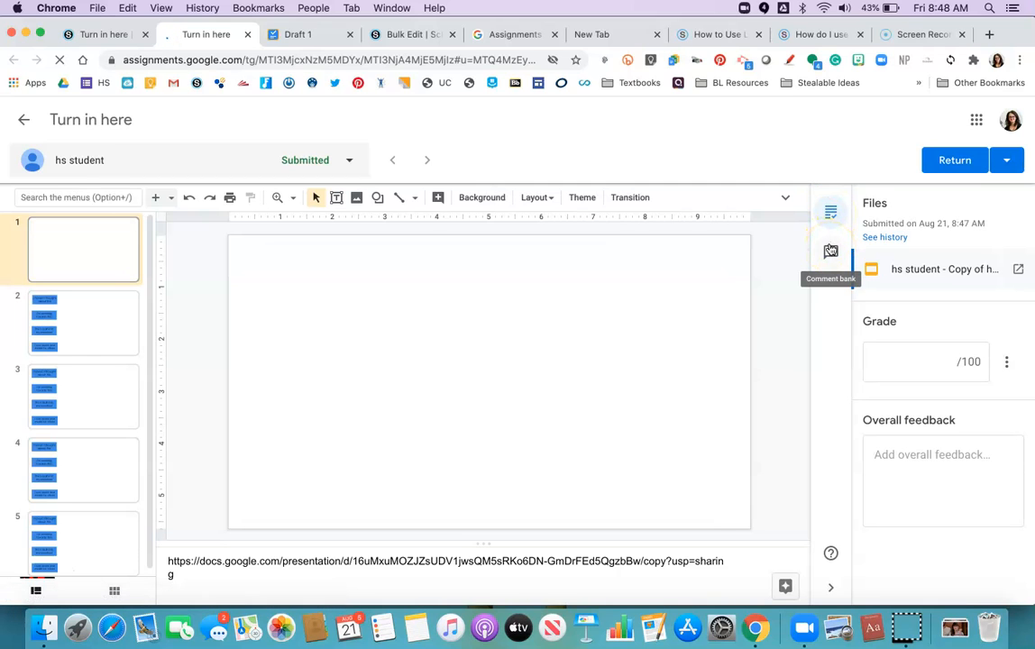
Grade the submission 100/100 with overall feedback 'great work'.
{"action": "left_click", "coordinate": [829, 250]}
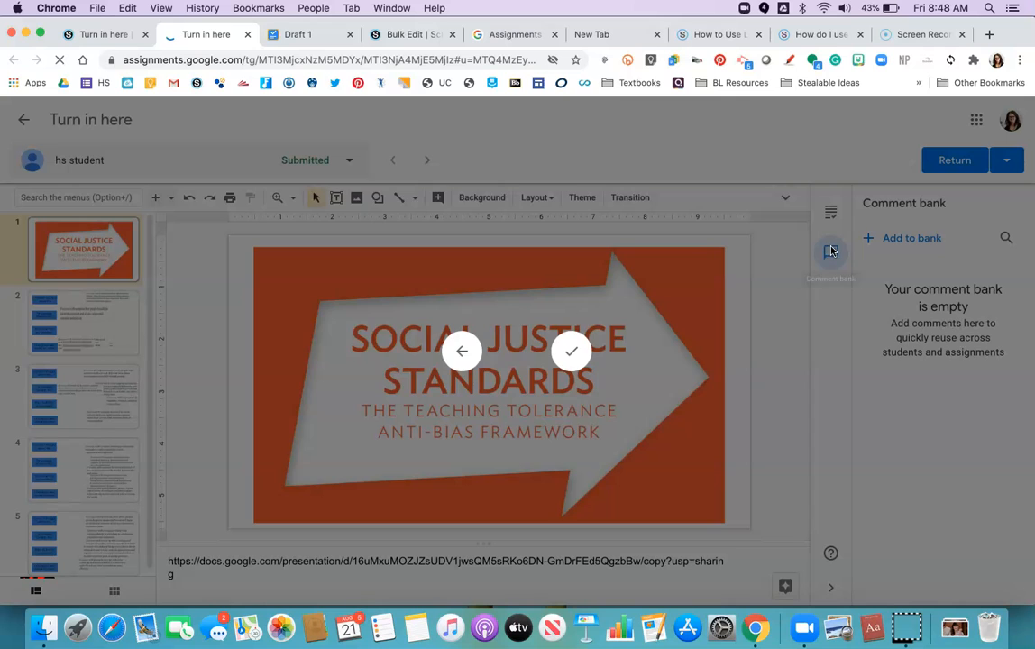
{"action": "left_click", "coordinate": [830, 252]}
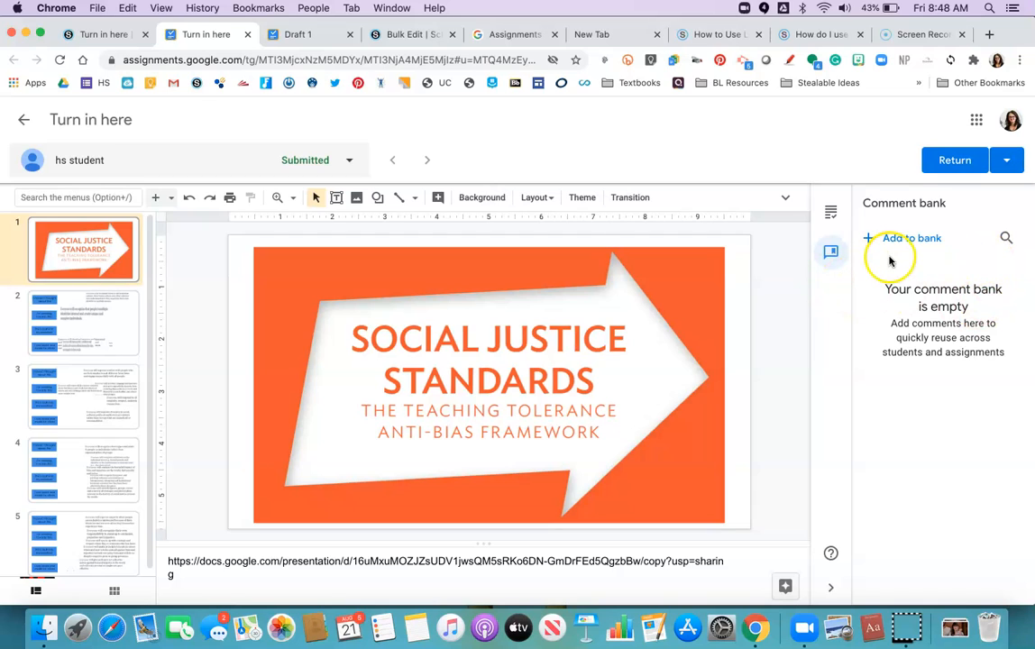
{"action": "left_click", "coordinate": [829, 214]}
{"action": "type", "text": "1"}
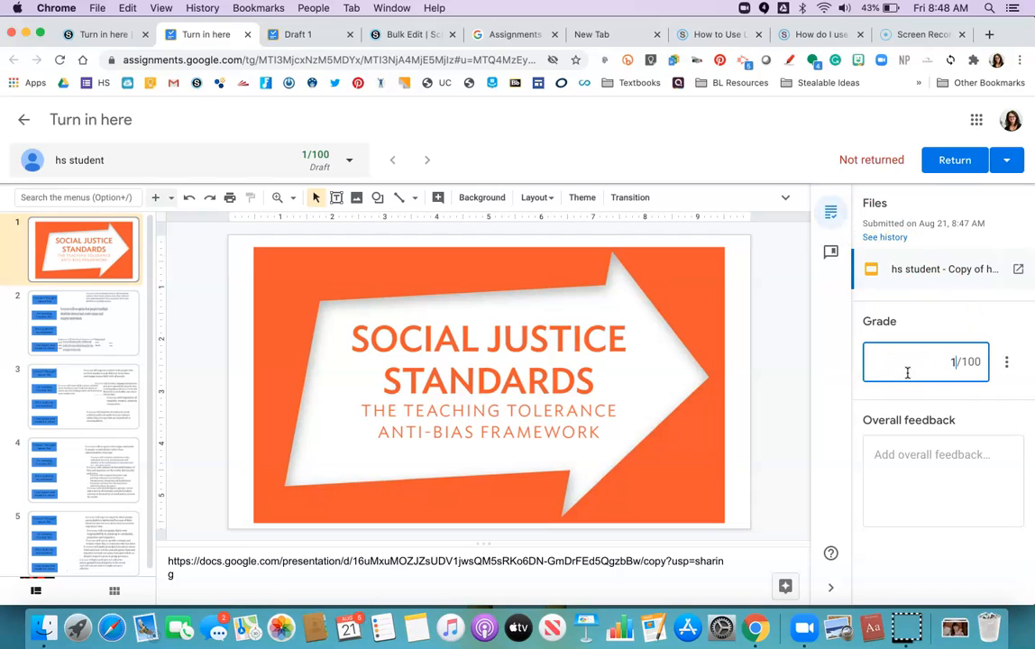
{"action": "type", "text": "00"}
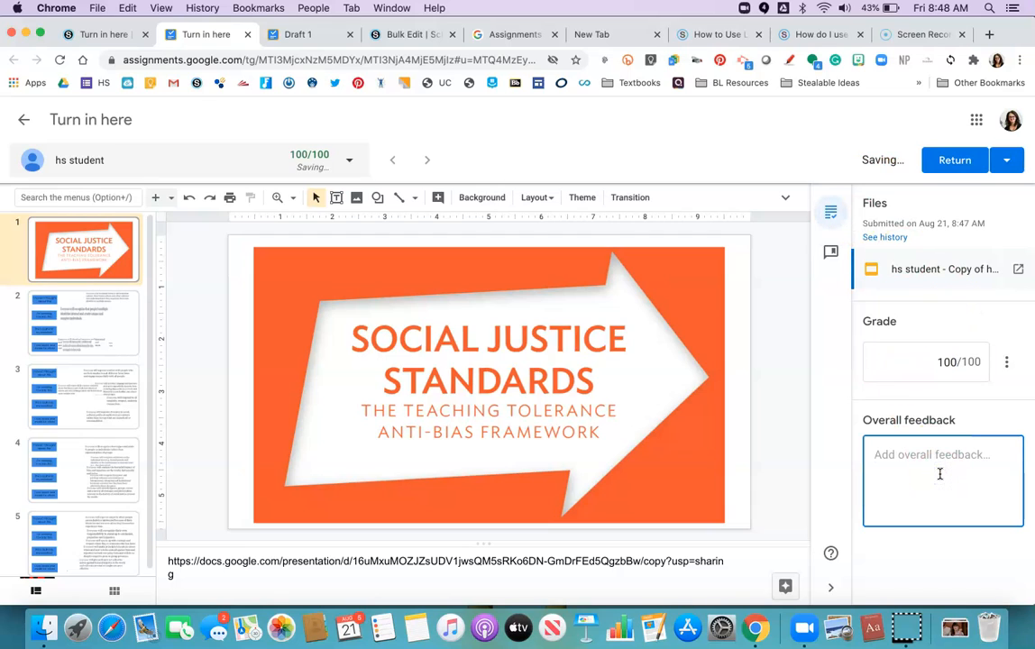
{"action": "type", "text": "great work"}
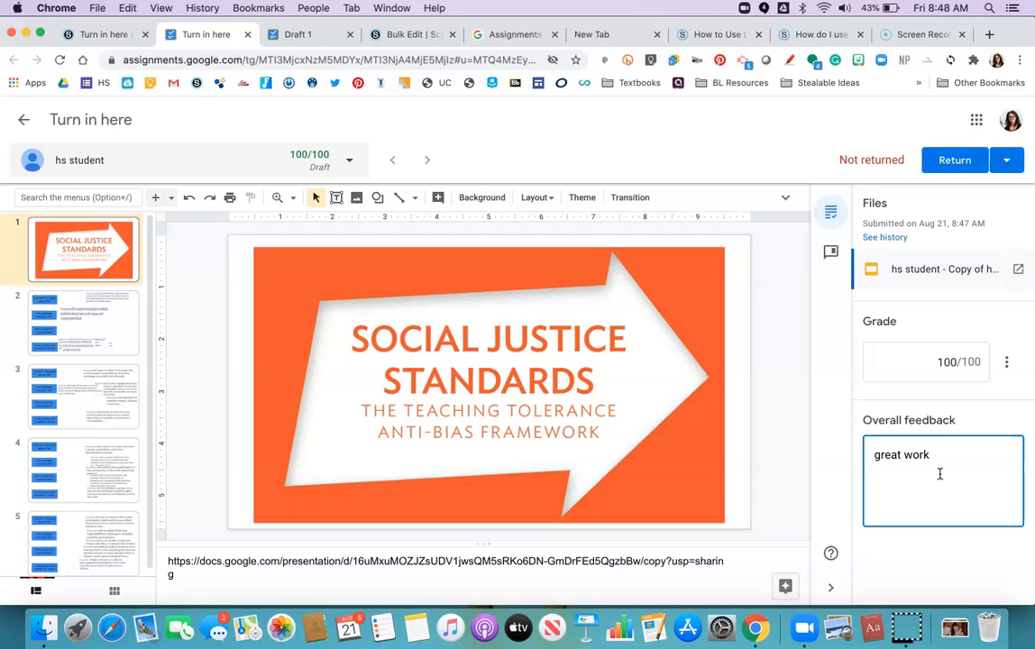
{"action": "left_click", "coordinate": [953, 158]}
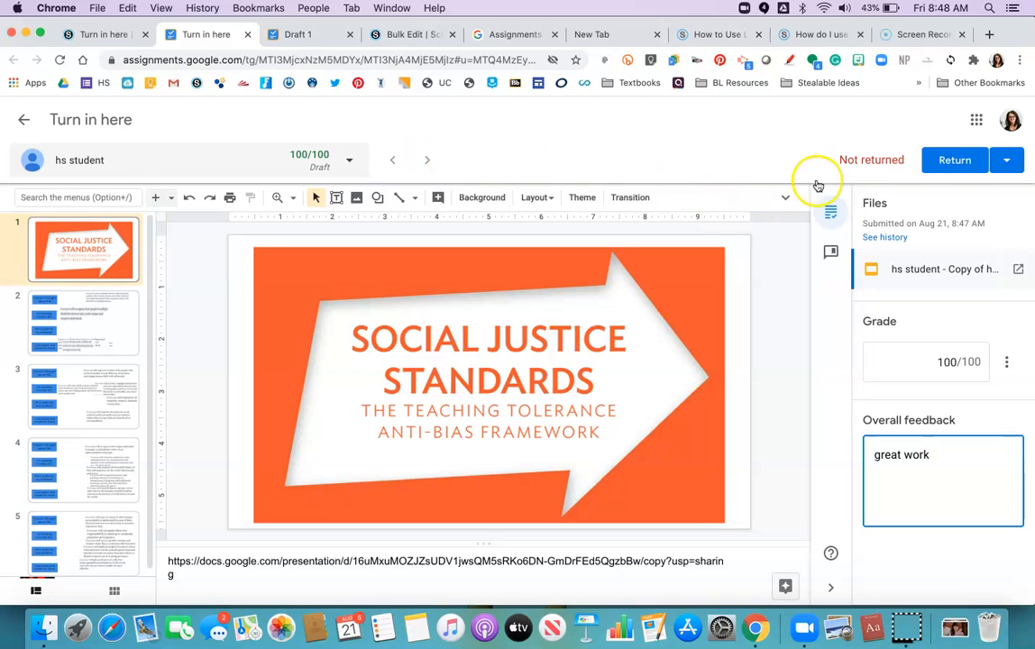
Return the graded work to the student and go back to the submissions list.
{"action": "left_click", "coordinate": [953, 159]}
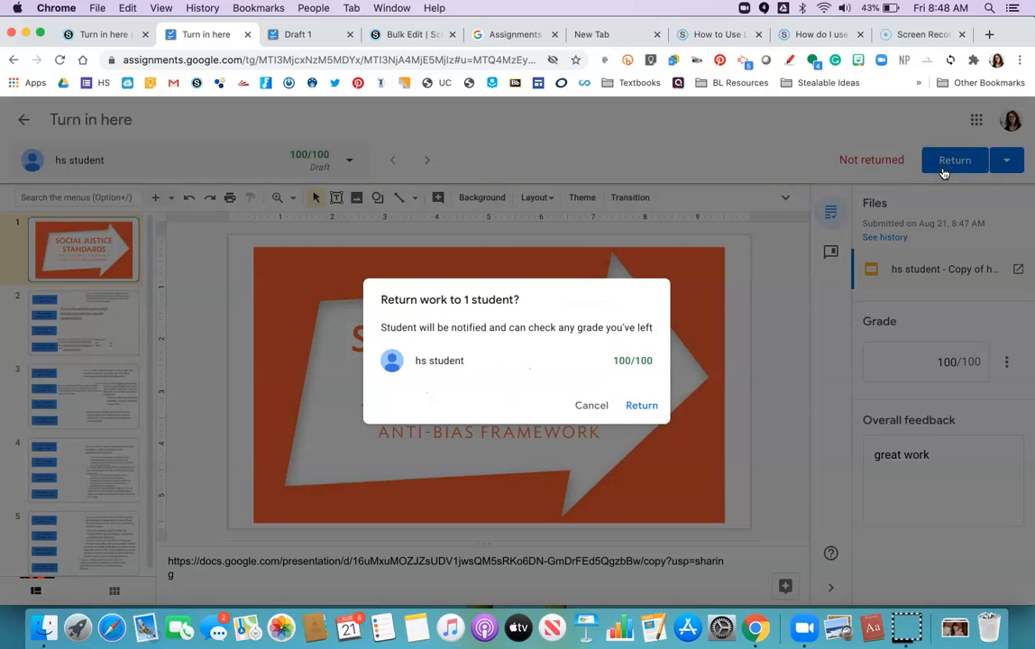
{"action": "left_click", "coordinate": [642, 404]}
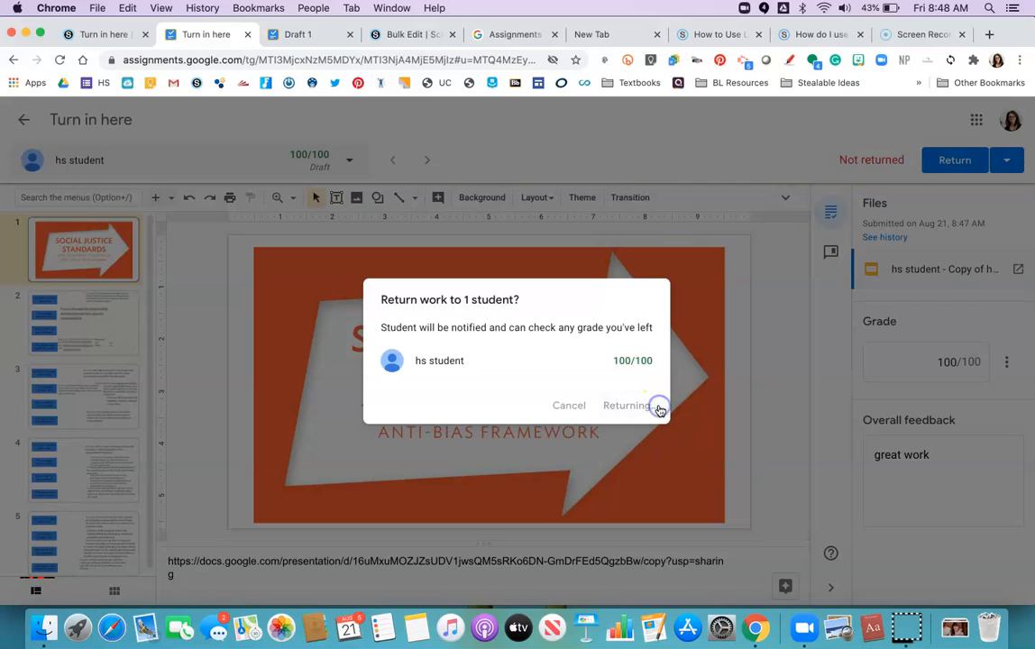
{"action": "left_click", "coordinate": [627, 404]}
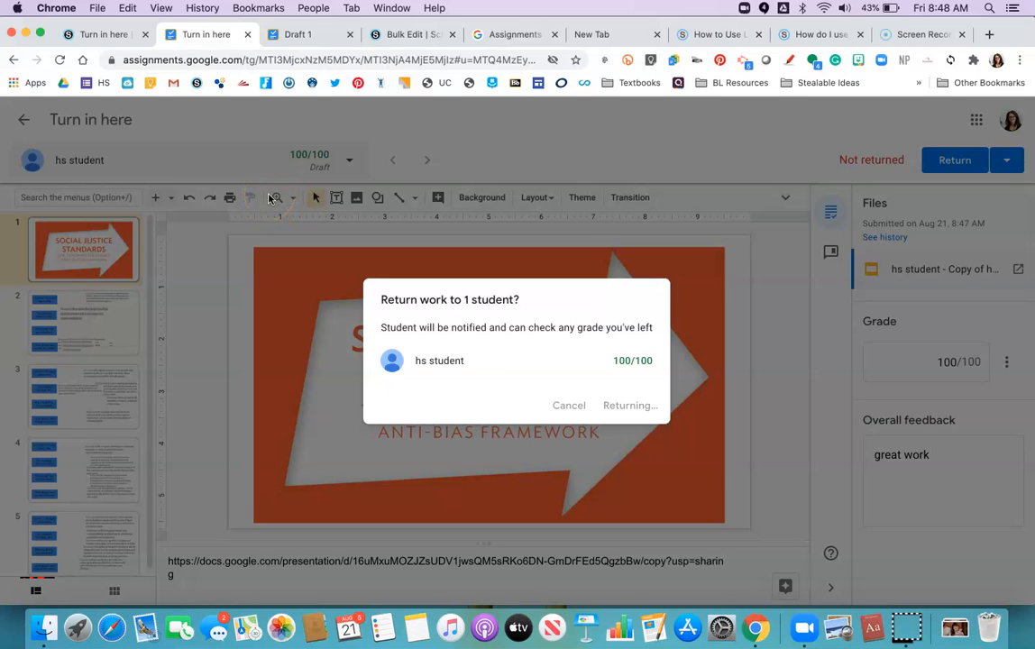
{"action": "left_click", "coordinate": [100, 34]}
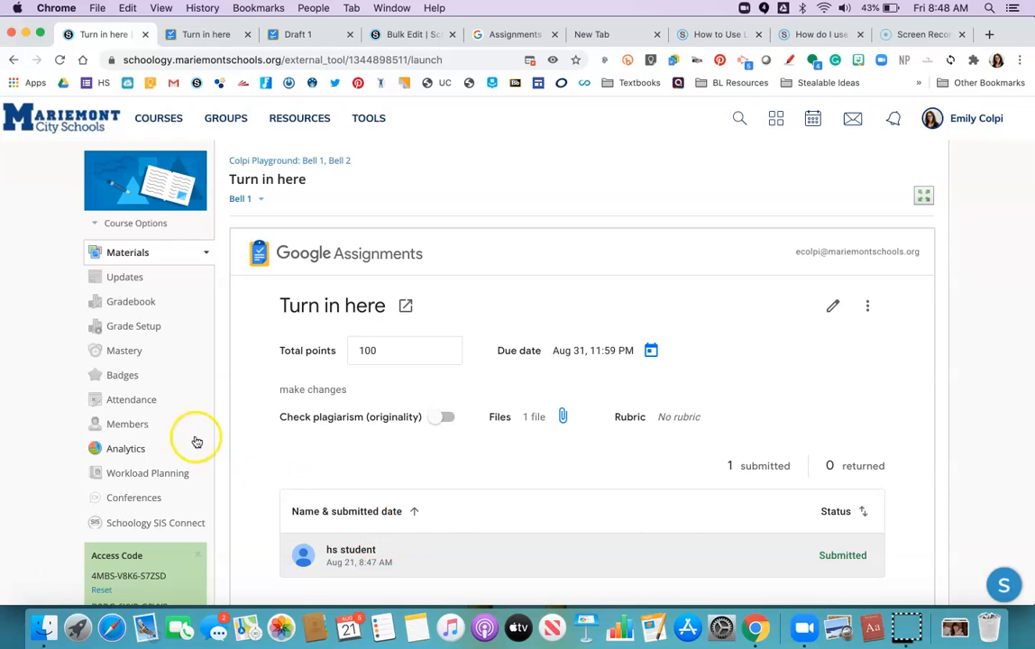
Show the course gradebook, where Turn in here appears scored 100/100.
{"action": "left_click", "coordinate": [130, 301]}
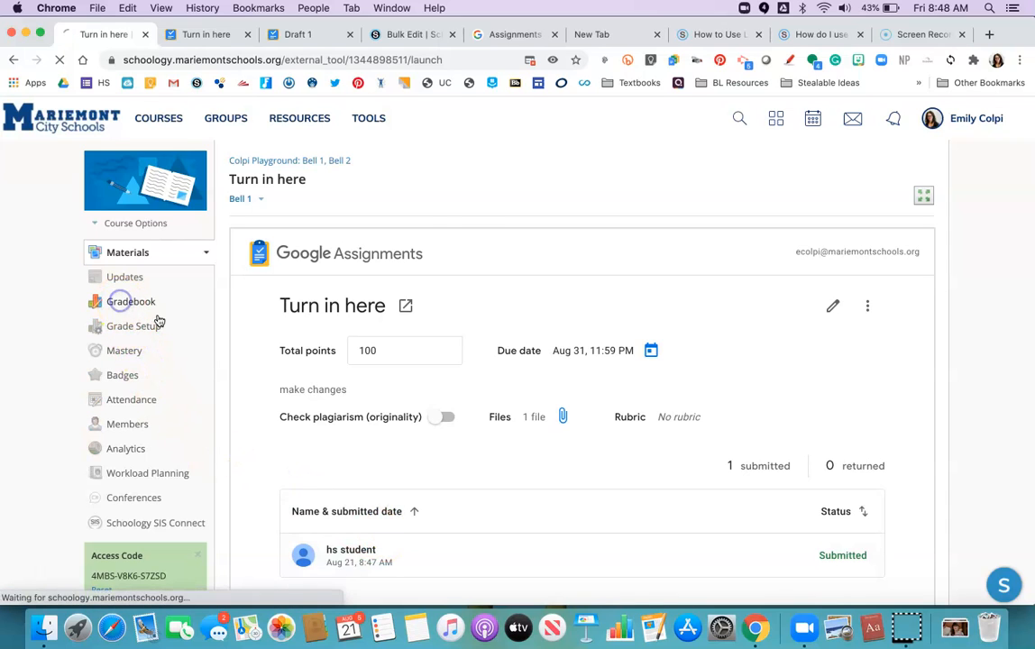
{"action": "left_click", "coordinate": [132, 301]}
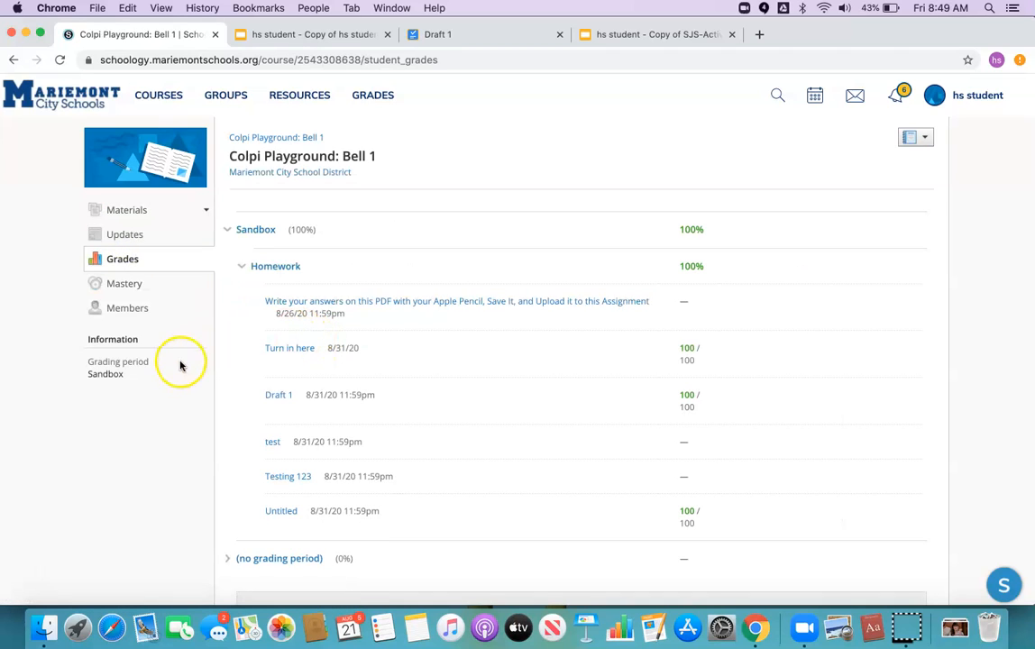
{"action": "mouse_move", "coordinate": [288, 348]}
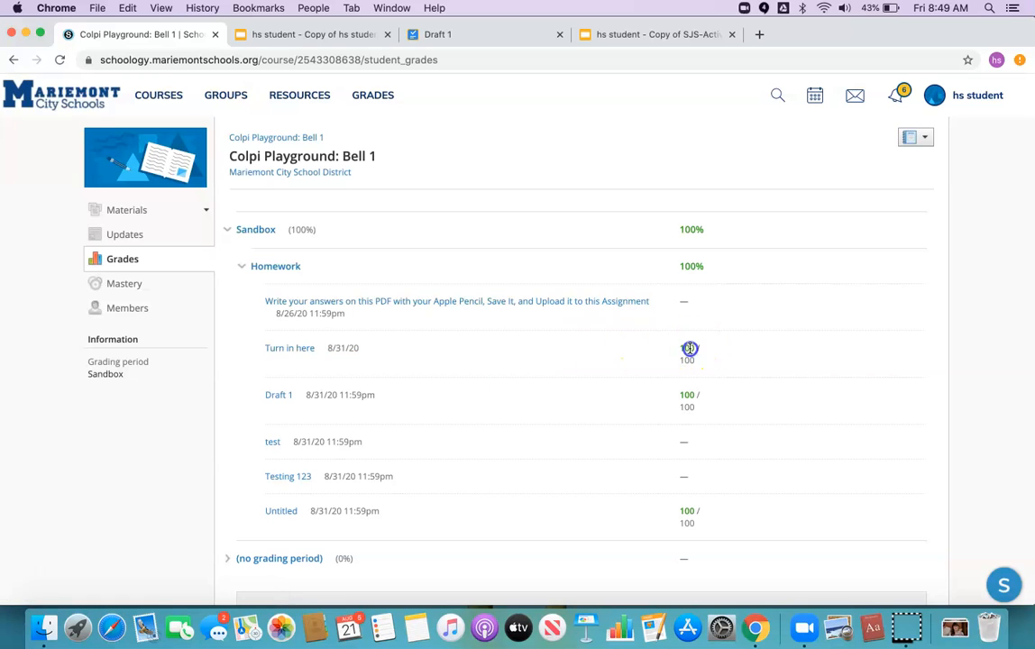
As the student, view the graded Turn in here assignment showing 100/100 and the submitted file.
{"action": "left_click", "coordinate": [289, 347]}
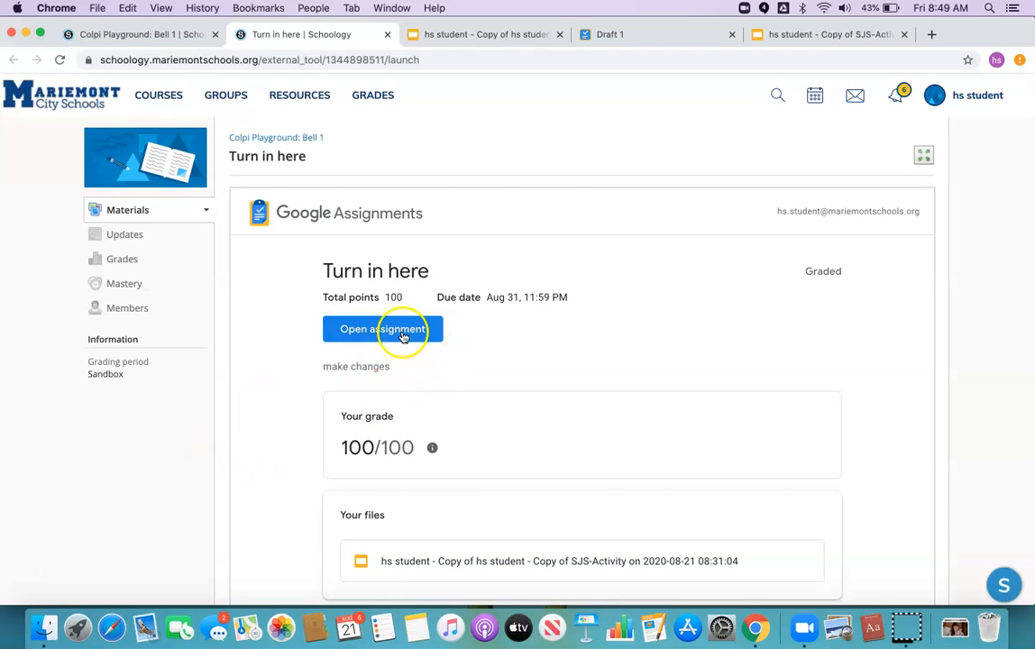
{"action": "mouse_move", "coordinate": [455, 378]}
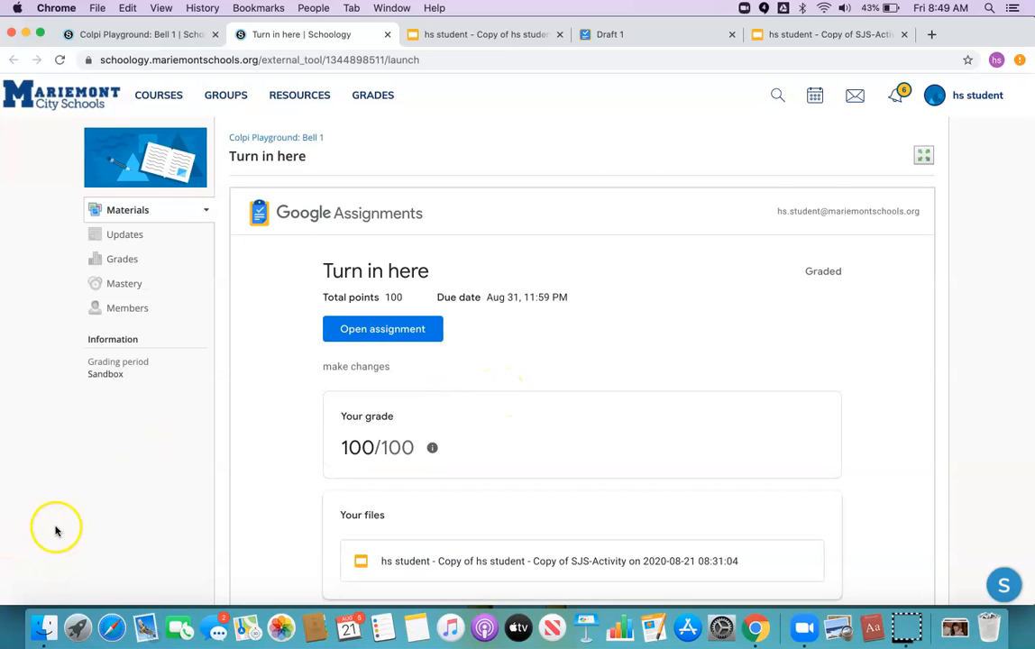
{"action": "mouse_move", "coordinate": [165, 454]}
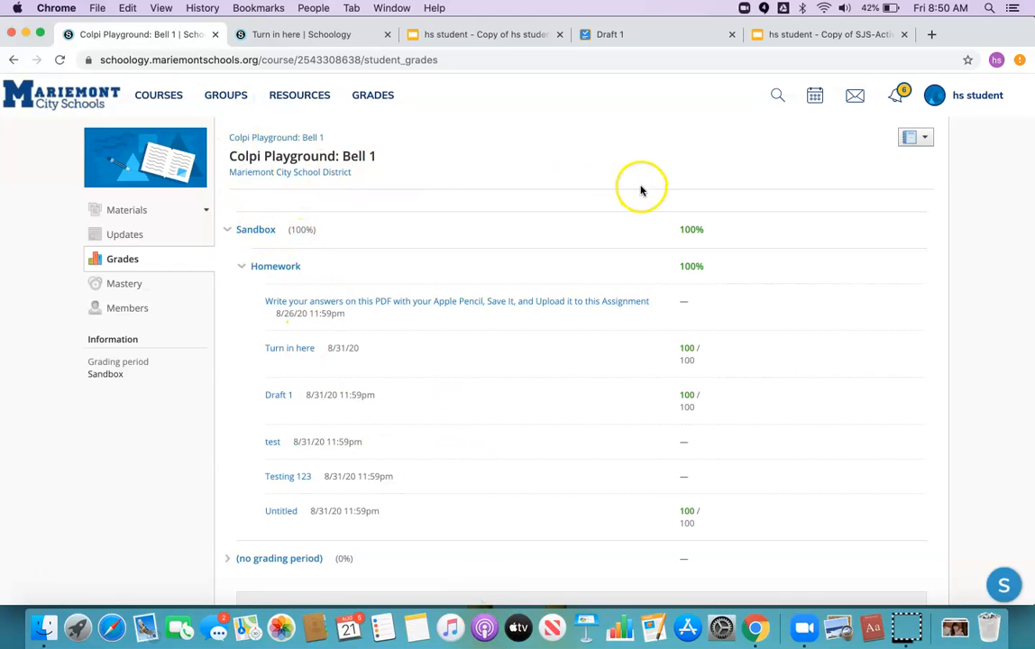
{"action": "mouse_move", "coordinate": [40, 571]}
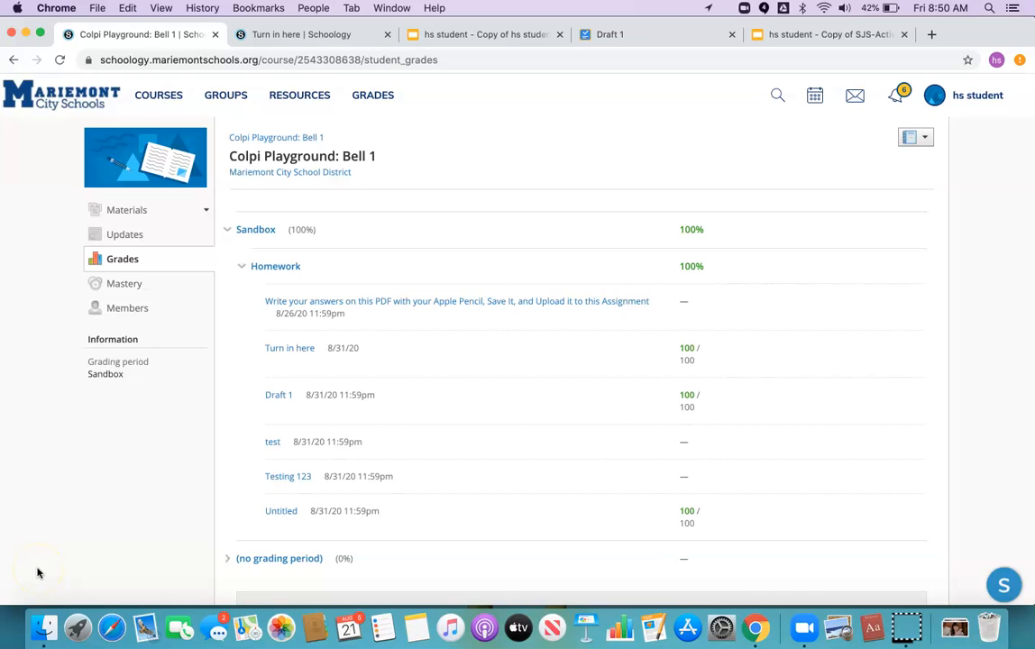
{"action": "mouse_move", "coordinate": [40, 573]}
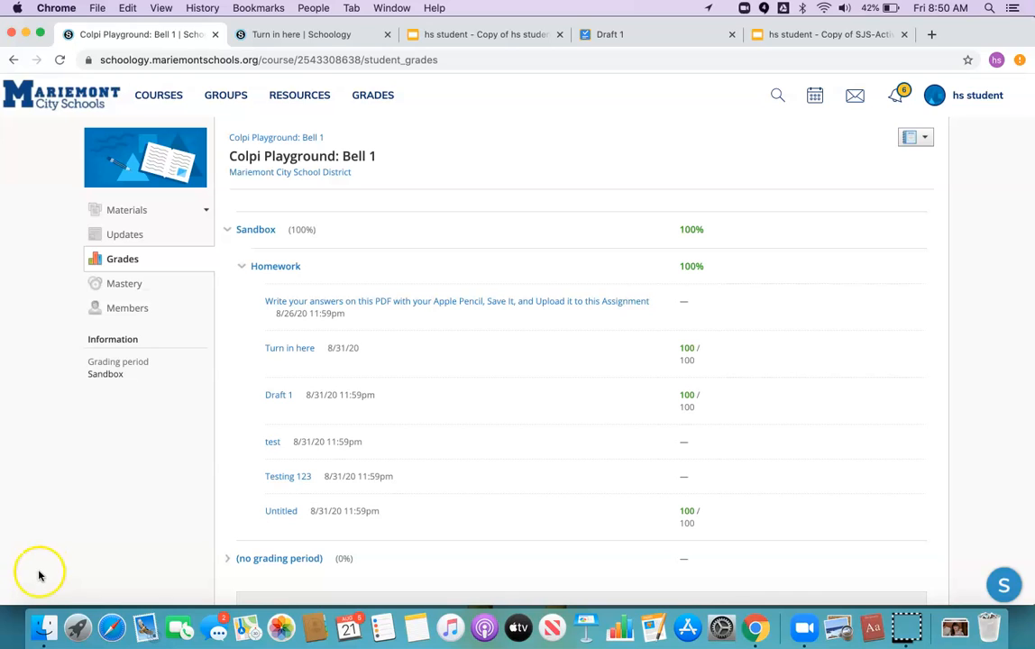